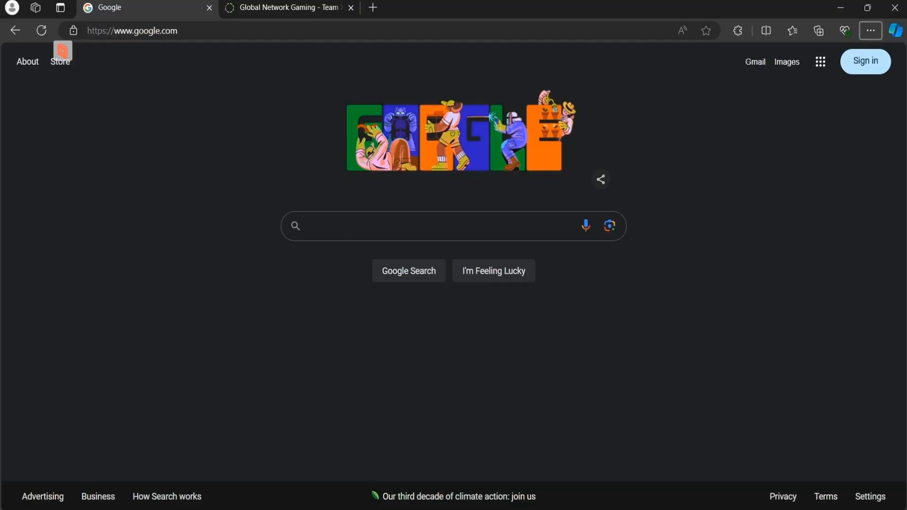
Step: Search Google for 'xlinkkai' and pick the 'xlink kai' suggestion to get results
left_click(406, 226)
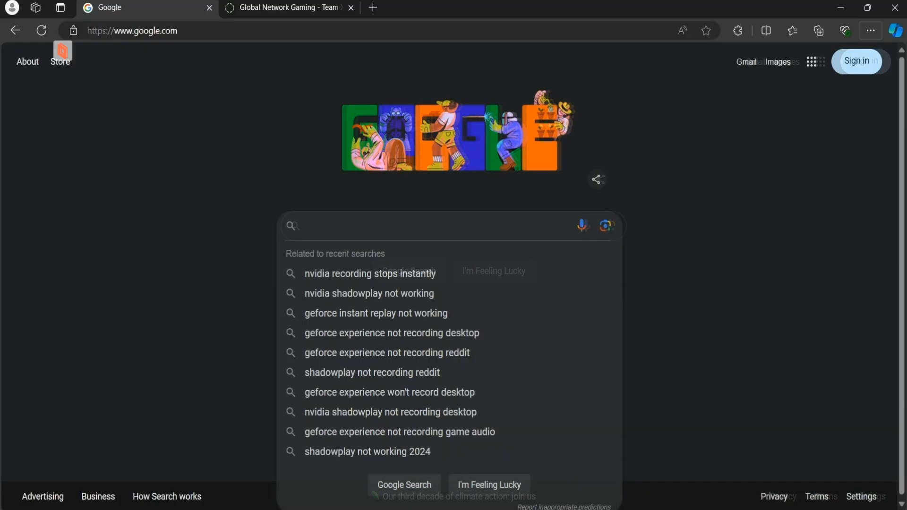
type("x")
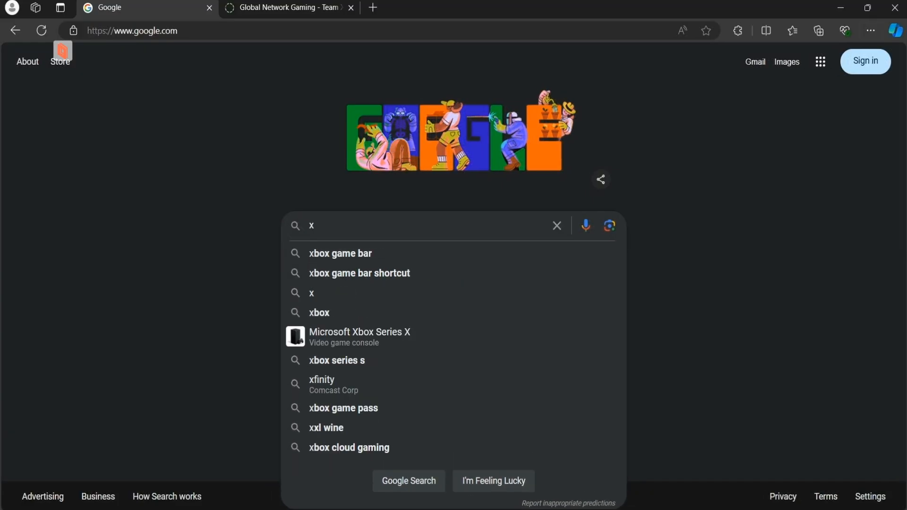
type("linkkai")
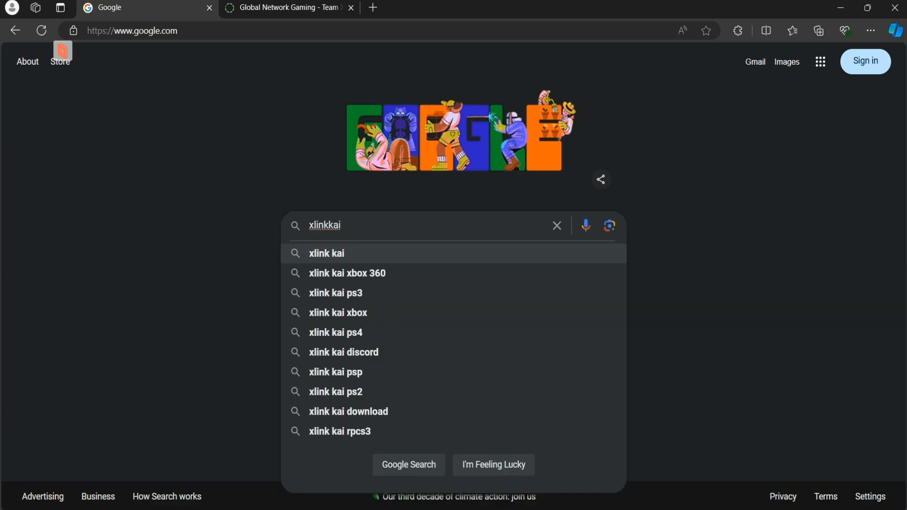
left_click(326, 253)
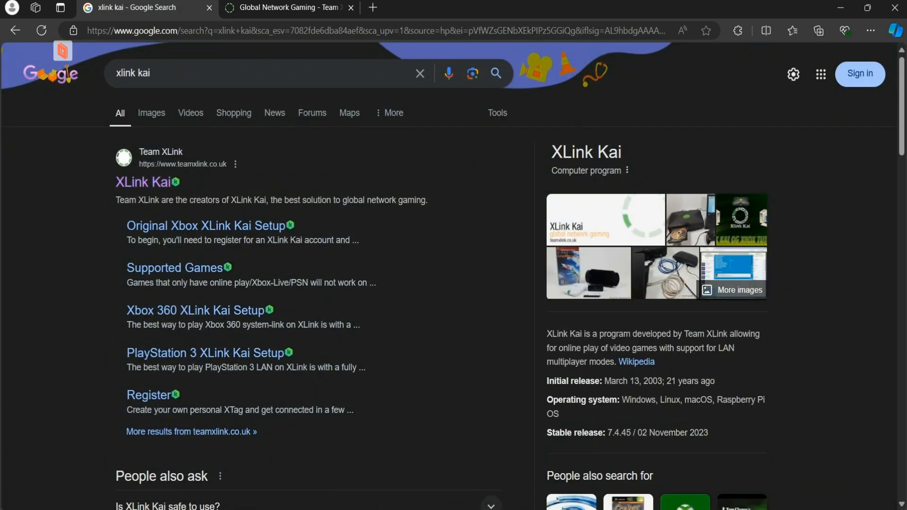
mouse_move(144, 182)
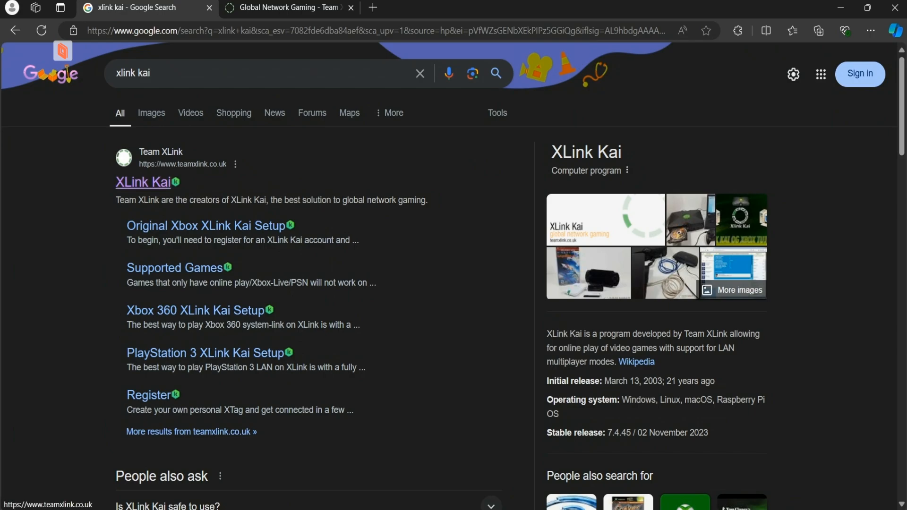
Step: From the Team XLink site's download page, download the Windows XLink Kai 7.4 installer
left_click(142, 183)
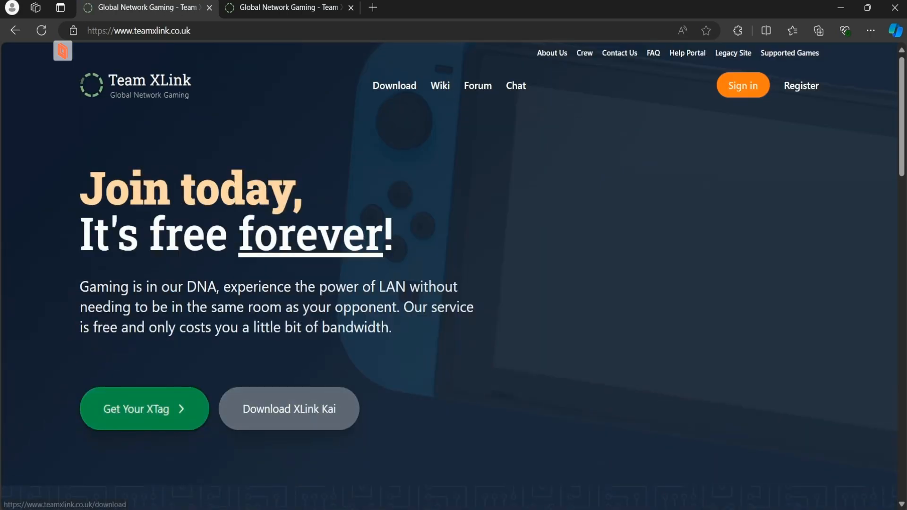
left_click(290, 409)
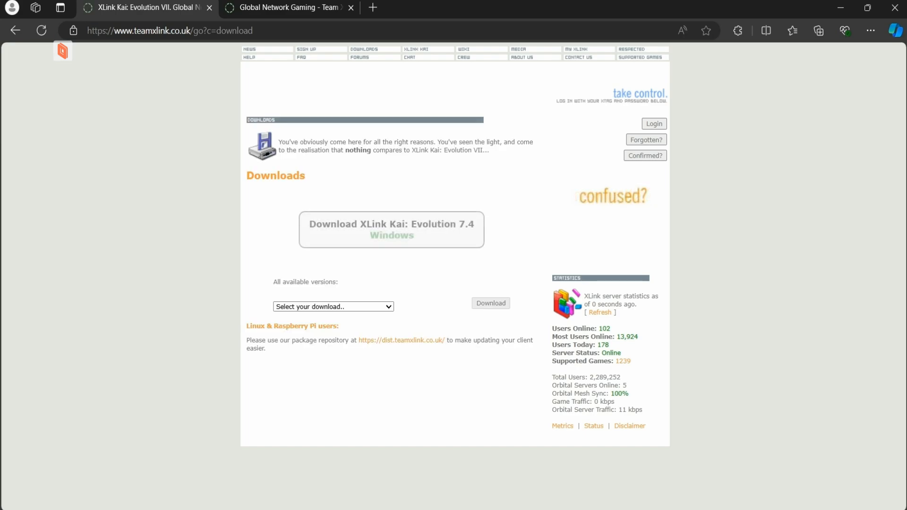
left_click(333, 306)
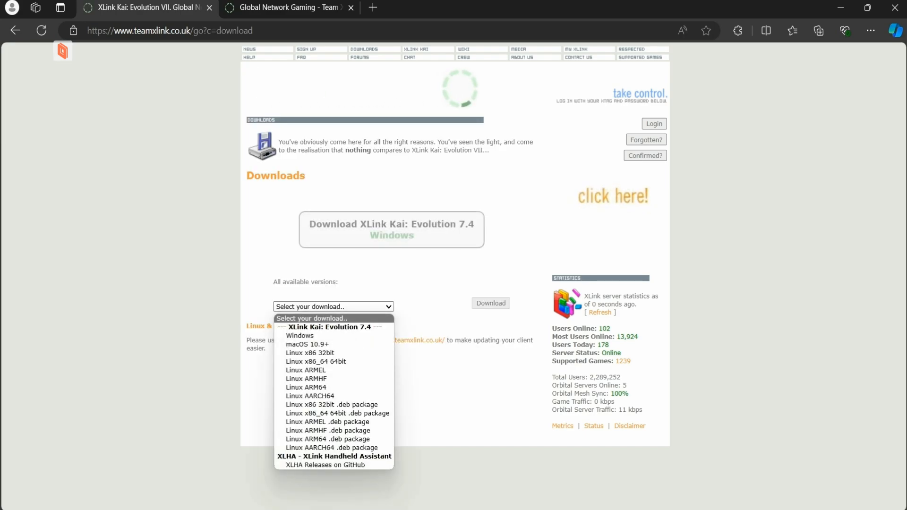
left_click(299, 335)
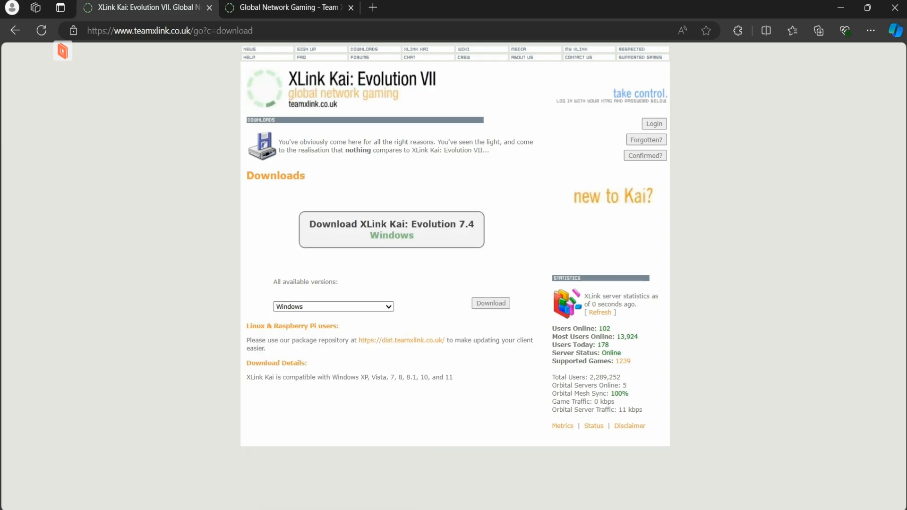
left_click(391, 229)
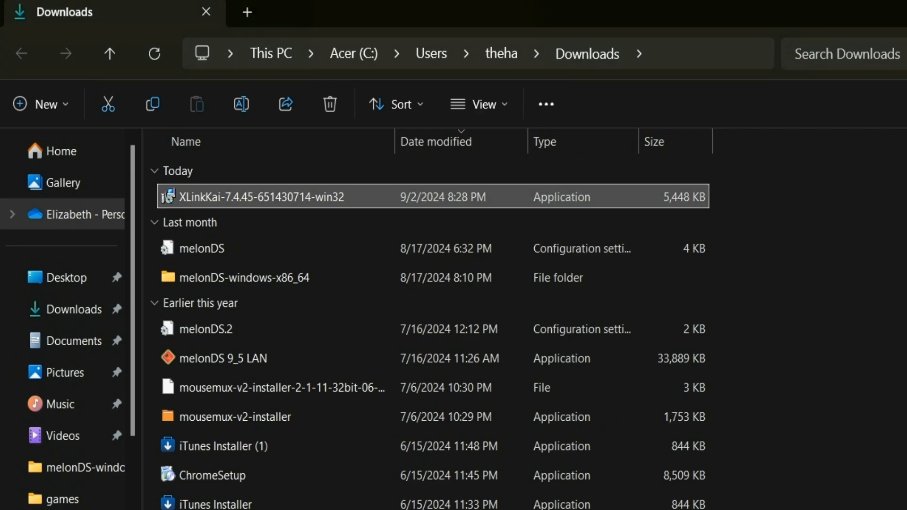
Step: Launch the downloaded XLink Kai installer, review the usage policy, begin installing and allow UAC changes
double_click(248, 197)
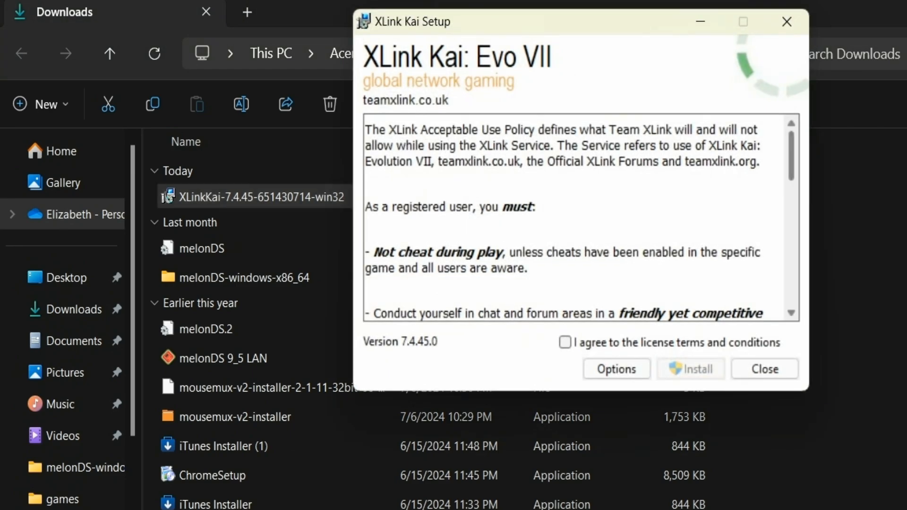
scroll("down", 3)
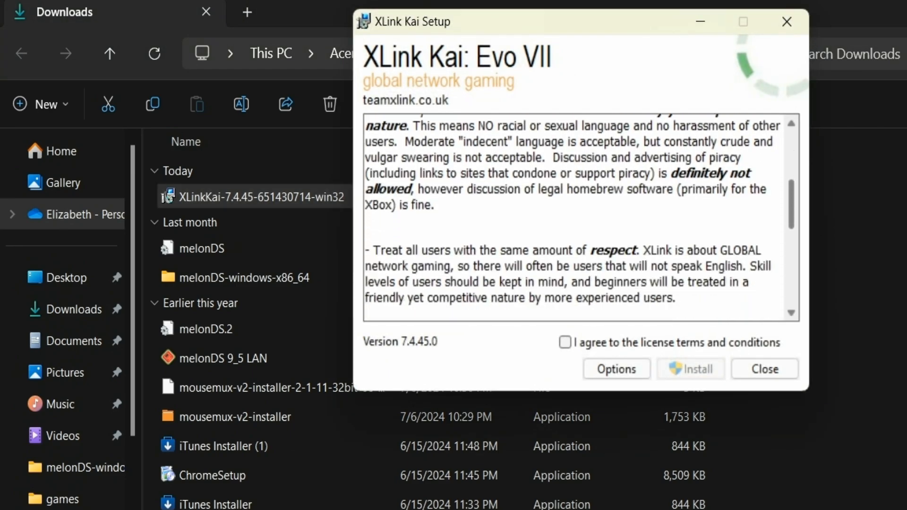
scroll("down", 3)
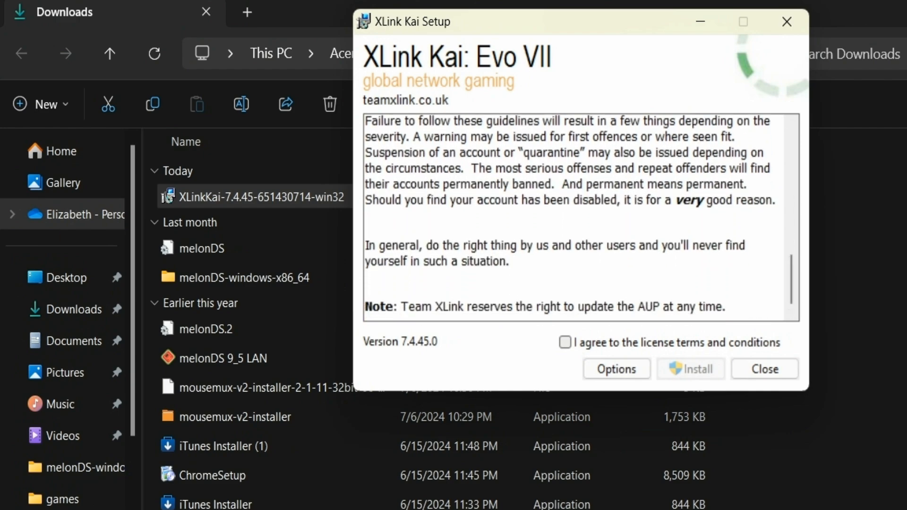
left_click(690, 369)
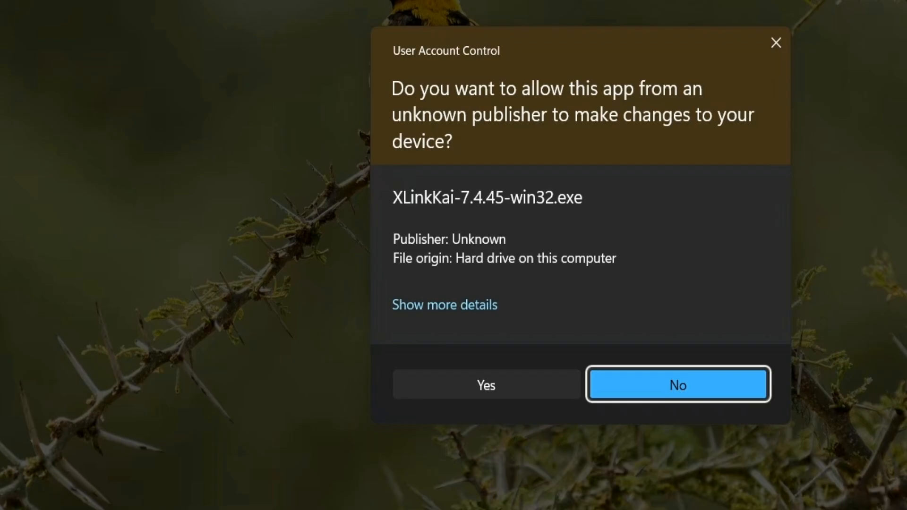
left_click(485, 385)
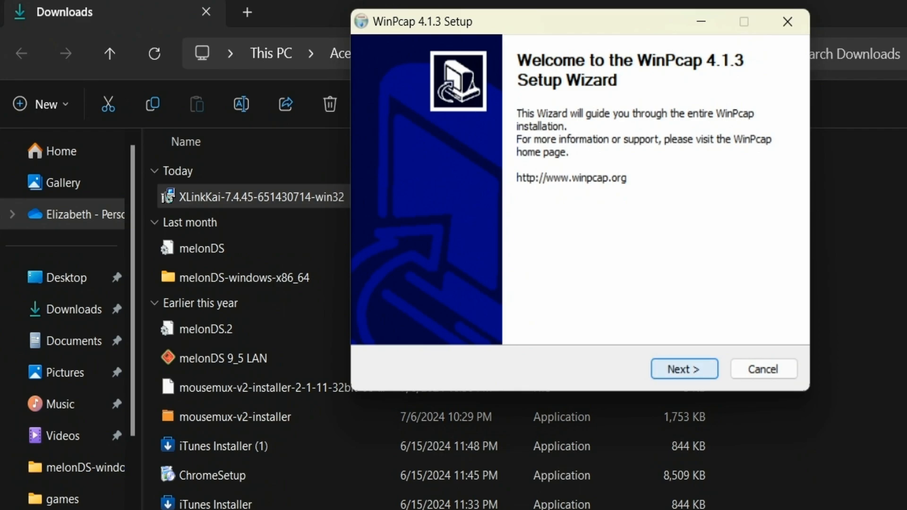
Step: Install WinPcap 4.1.3 through its wizard, accepting the license and boot-time driver option, then finish
left_click(684, 370)
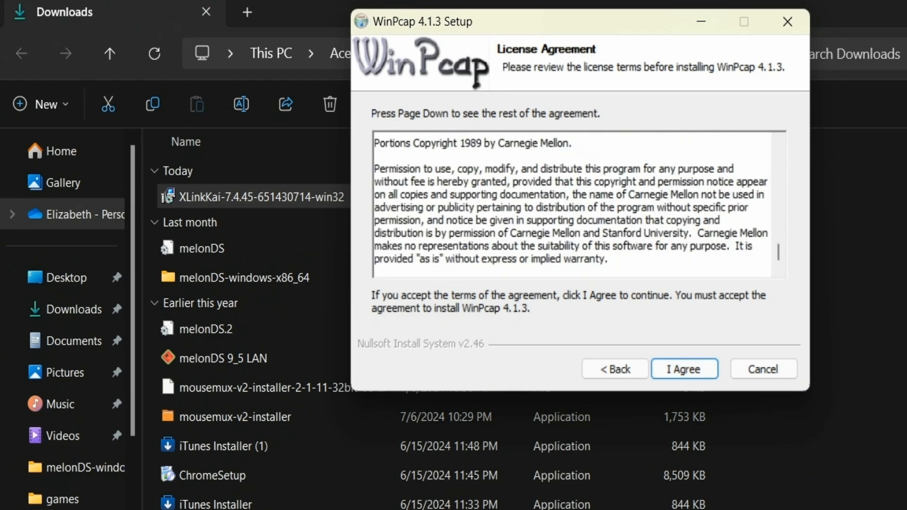
left_click(685, 370)
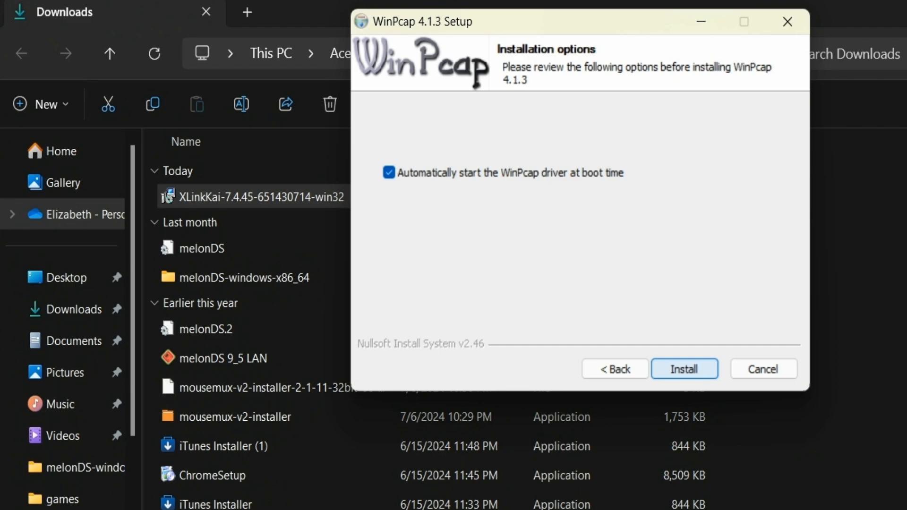
left_click(684, 370)
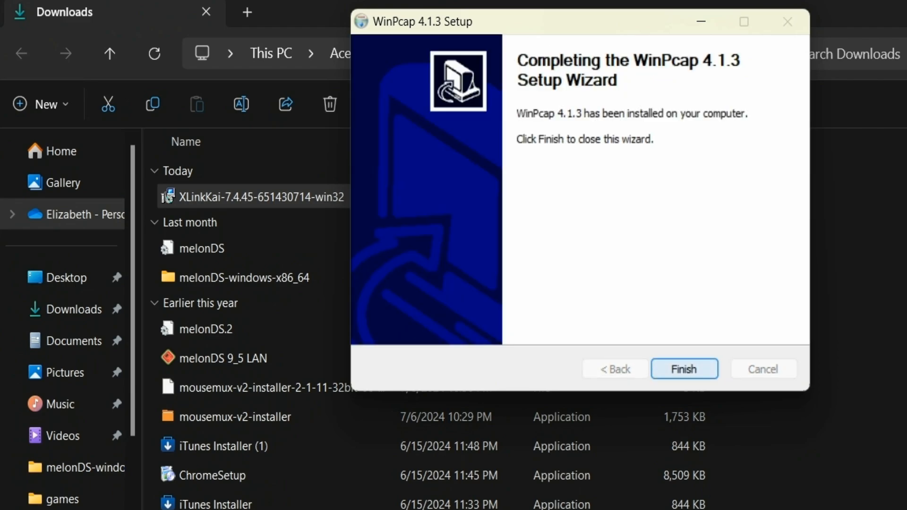
left_click(683, 370)
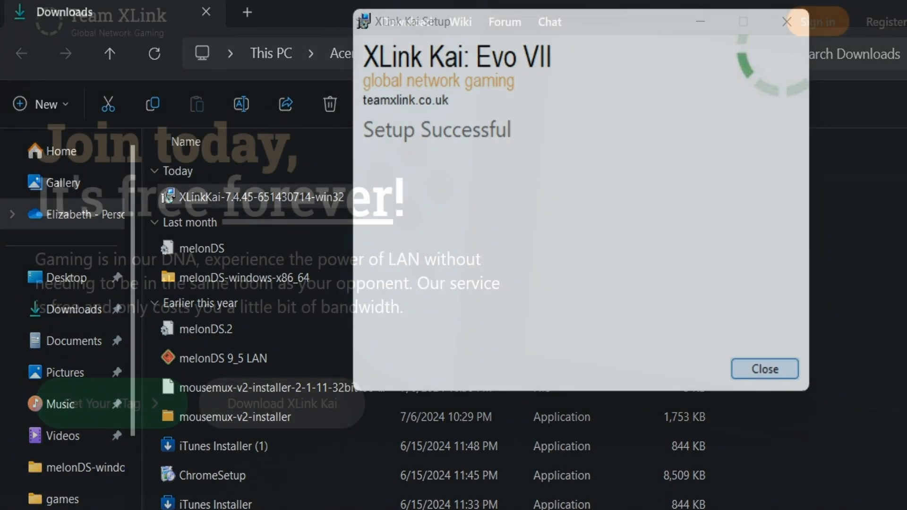
Step: Close the finished installer and fill in the Team XLink registration form, choosing a country
left_click(764, 370)
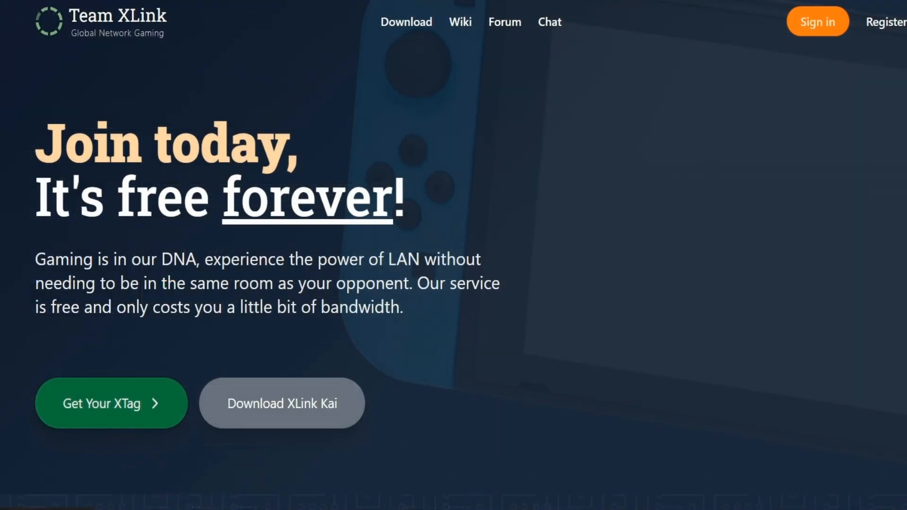
left_click(885, 22)
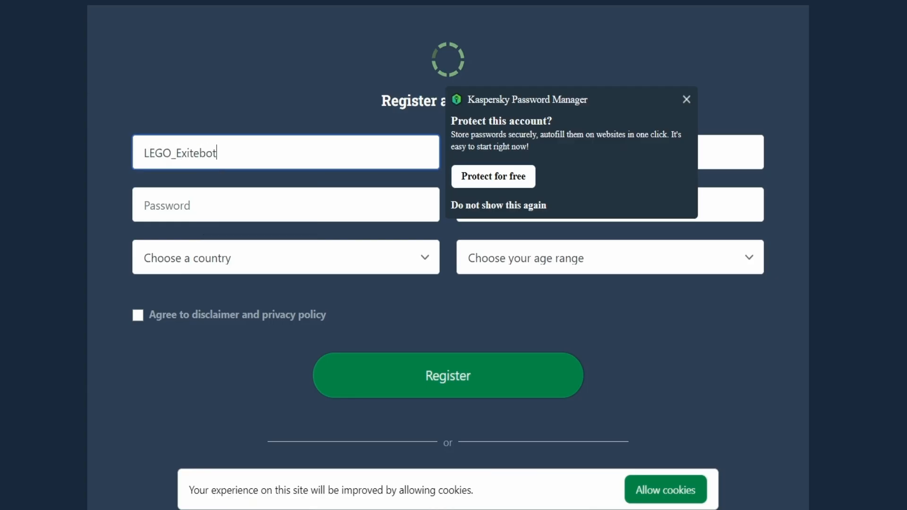
left_click(284, 204)
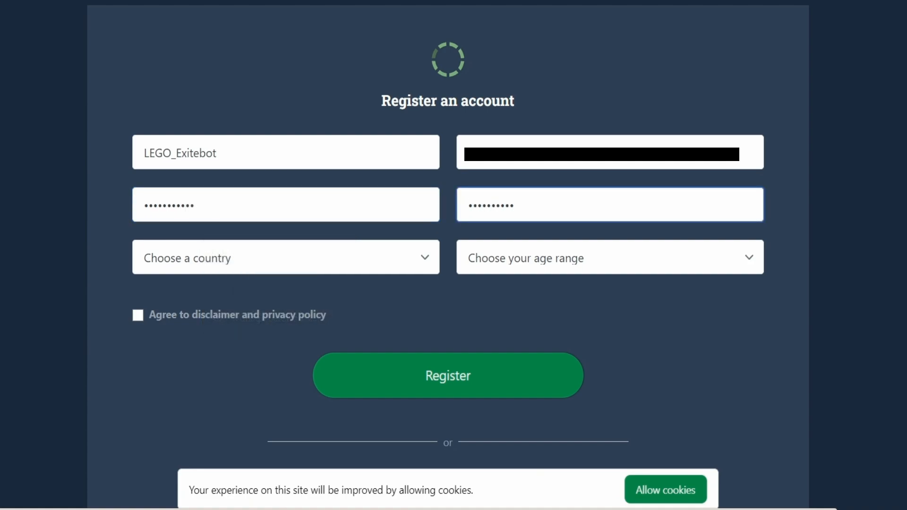
left_click(285, 258)
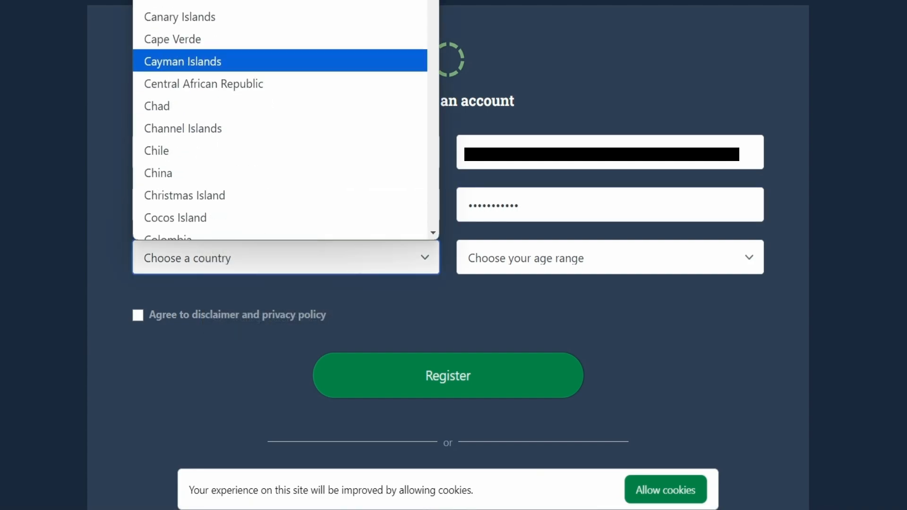
scroll("down", 3)
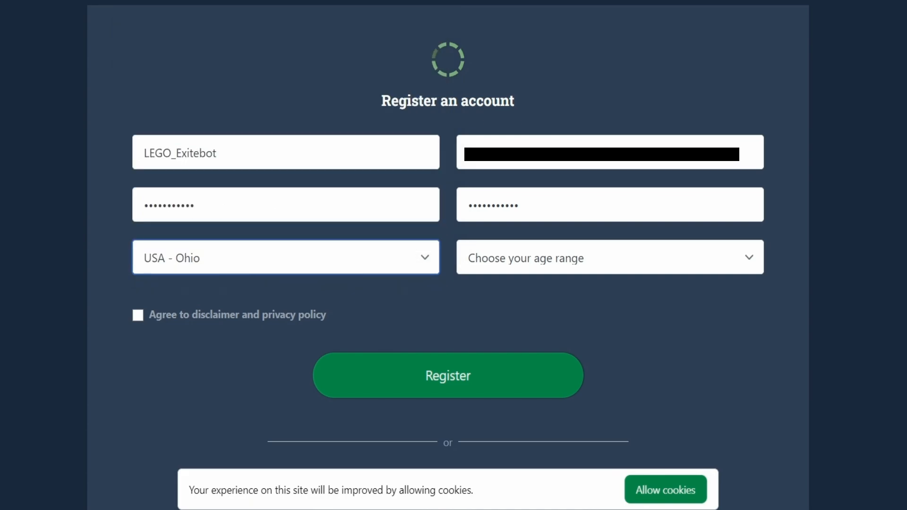
Step: Set age range to Over 25, agree to the disclaimer and privacy policy, and submit the registration
left_click(608, 257)
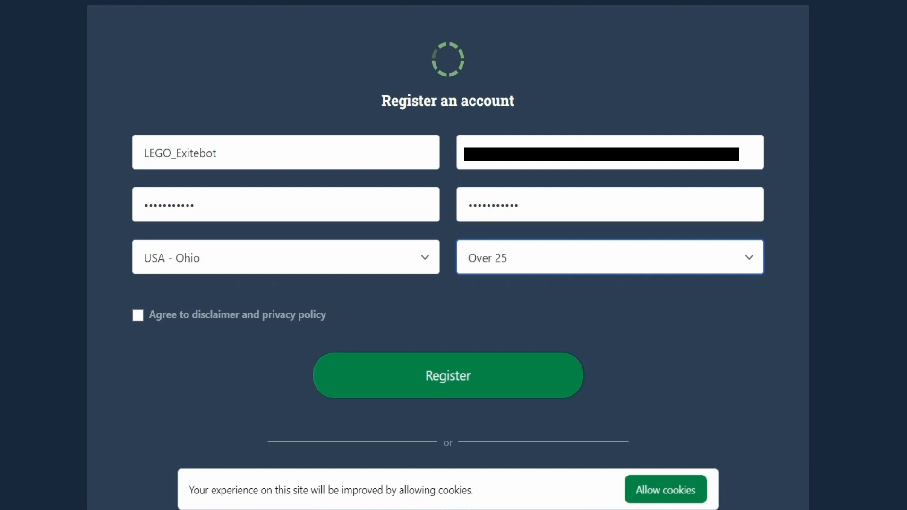
left_click(138, 315)
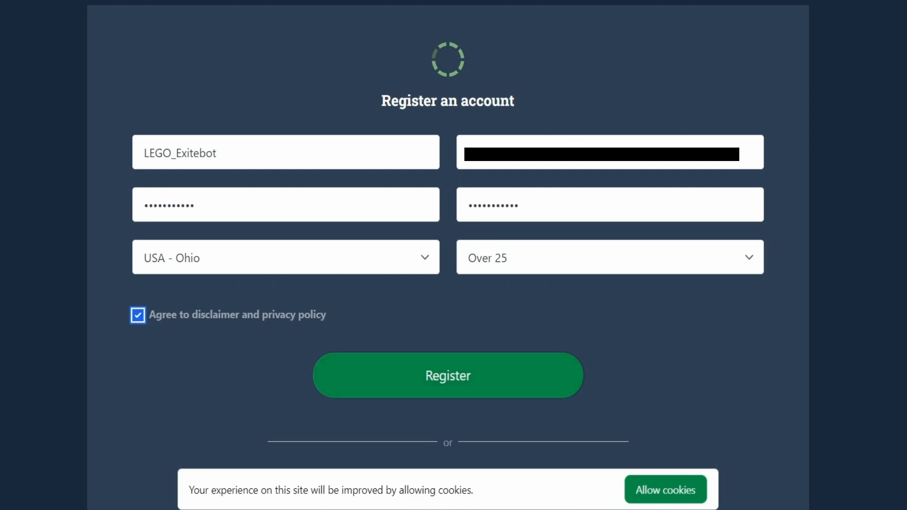
left_click(447, 375)
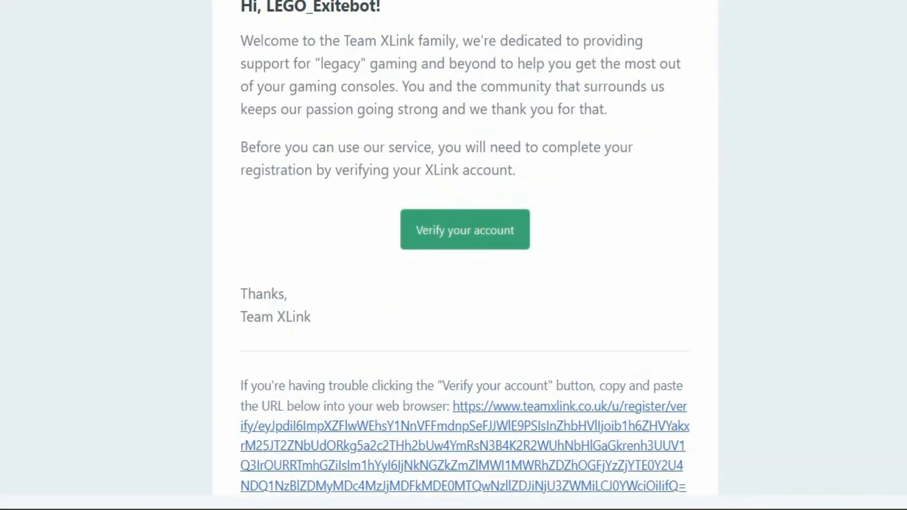
Step: Verify the account from the email and sign in as LEGO_Exitebot on the Team XLink site
left_click(464, 229)
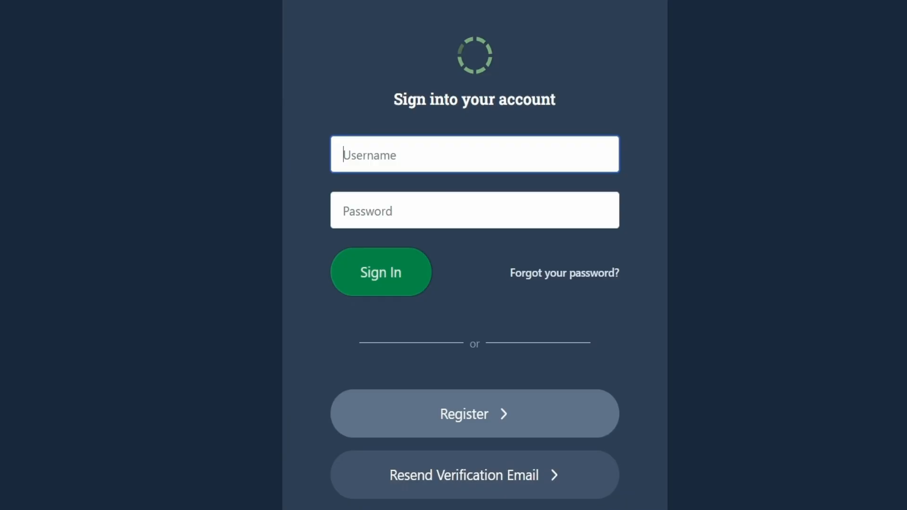
type("LEGO_Exitebot")
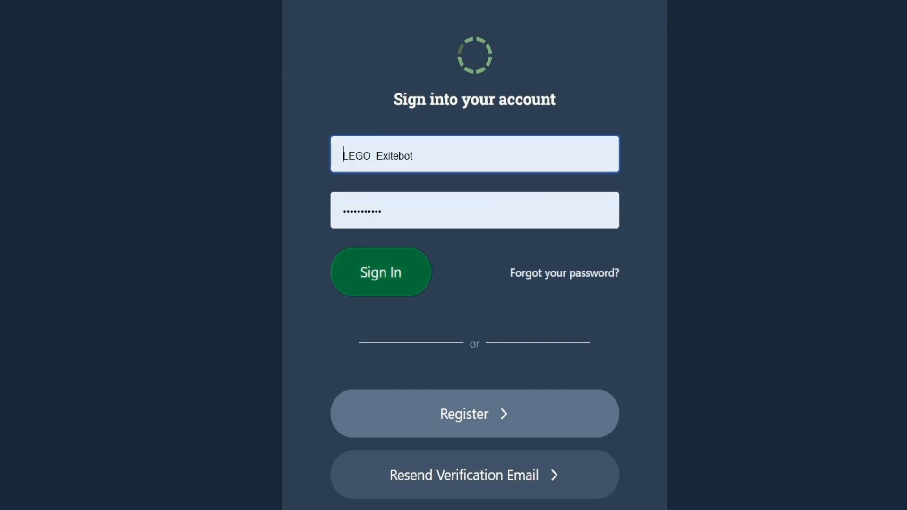
left_click(380, 272)
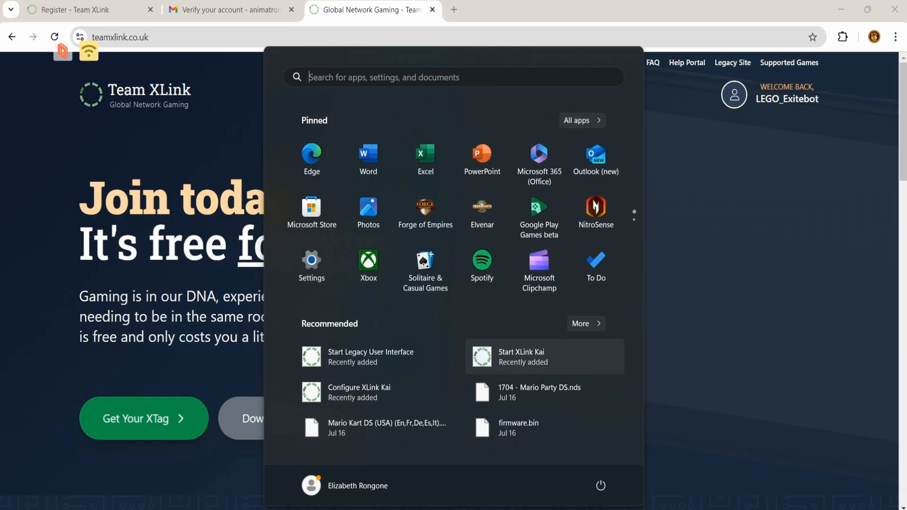
Step: Launch 'configure xlink kai' from Start with UAC permission and review the engine configuration page
type("configure xlink kai")
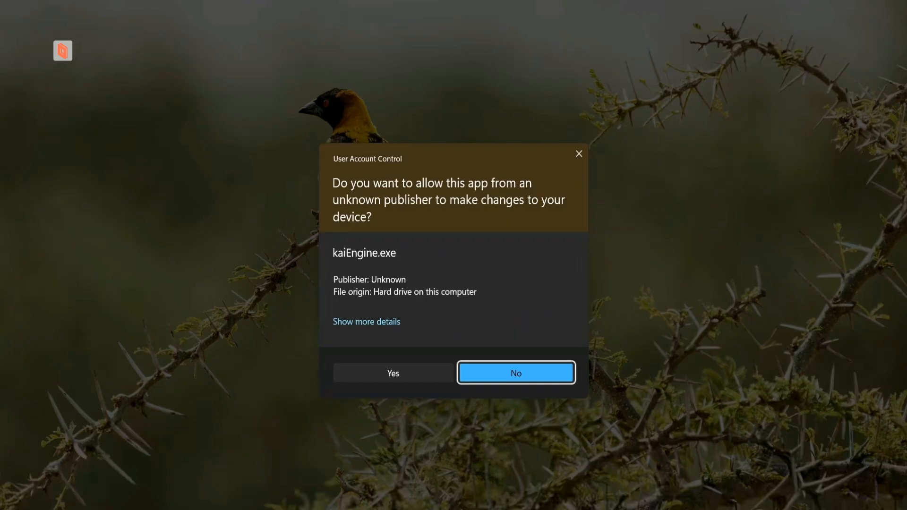
left_click(393, 373)
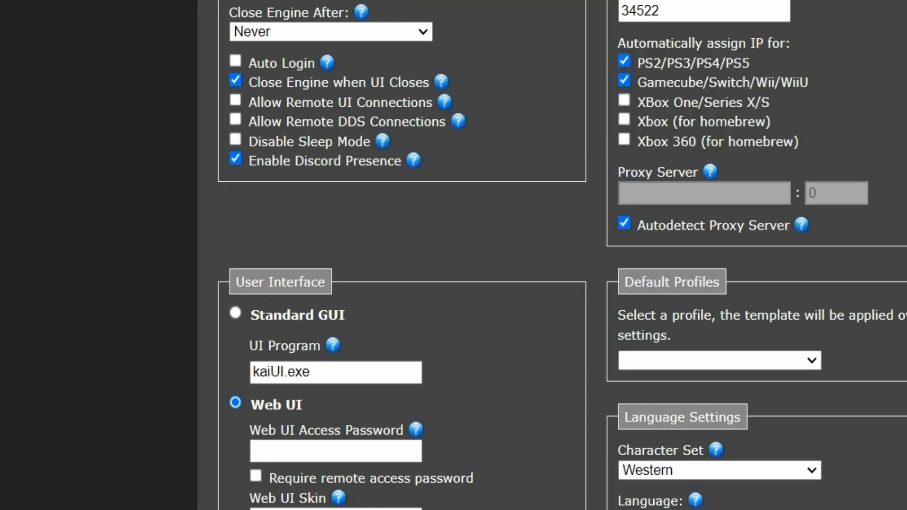
left_click(235, 101)
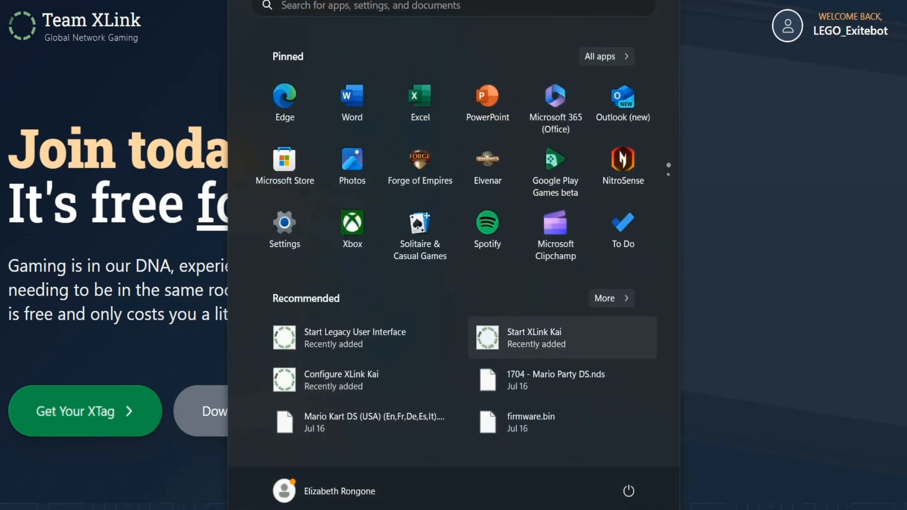
Step: Start XLink Kai and log into the web interface with the saved KaiTag and password
left_click(533, 338)
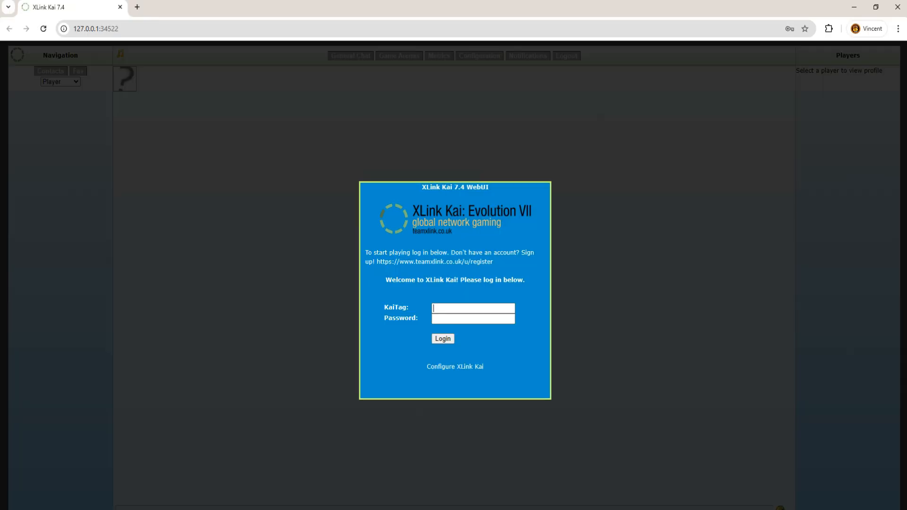
left_click(473, 308)
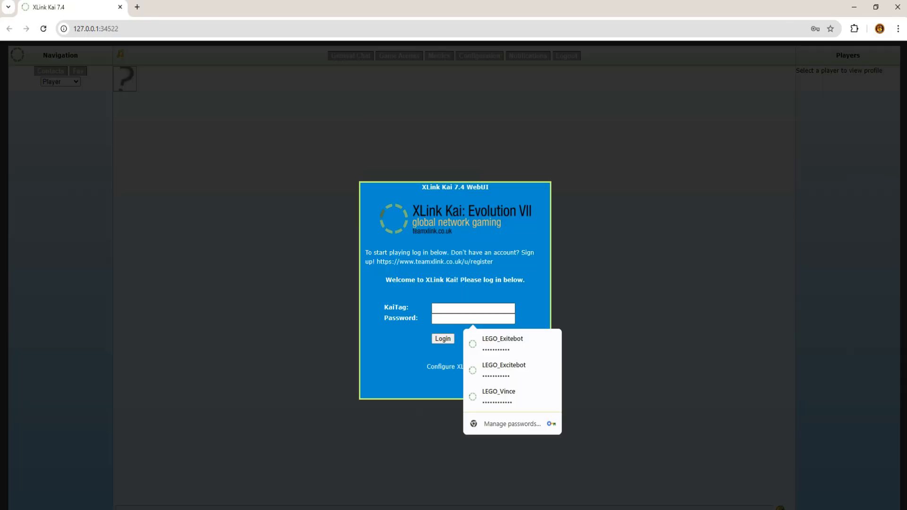
left_click(502, 341)
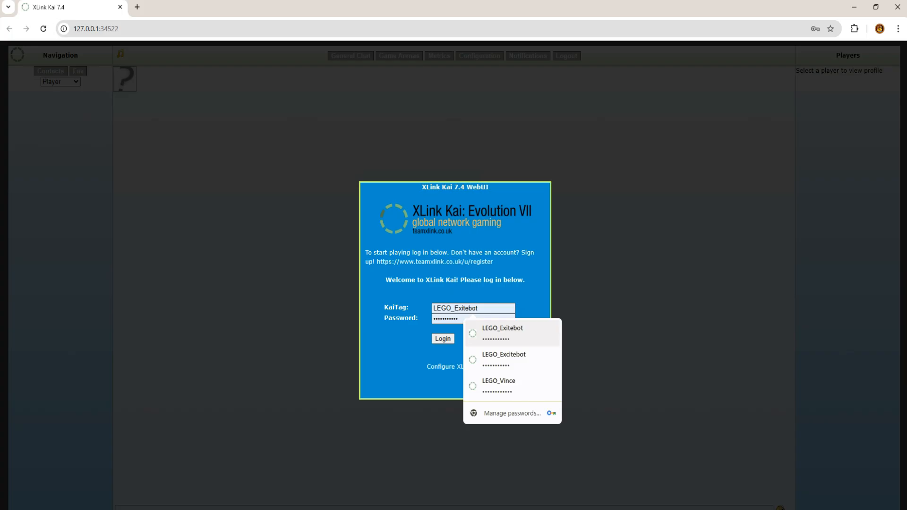
left_click(472, 308)
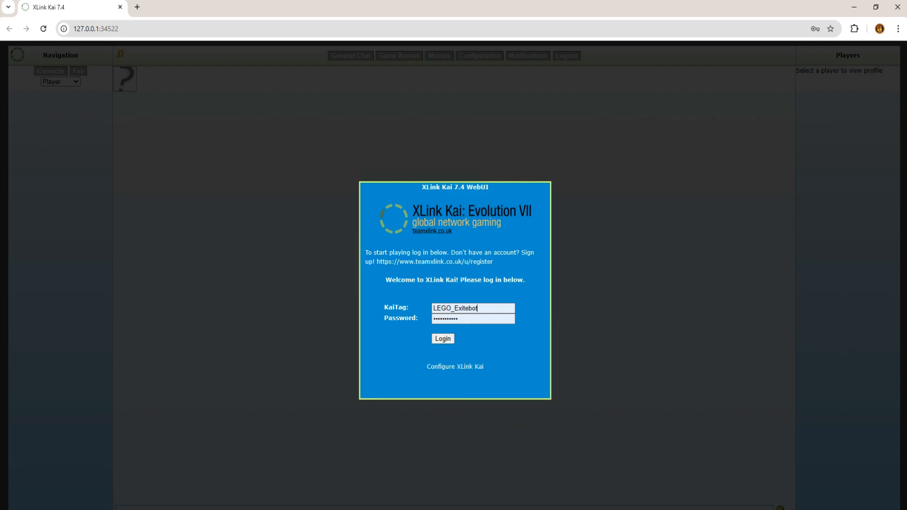
left_click(442, 339)
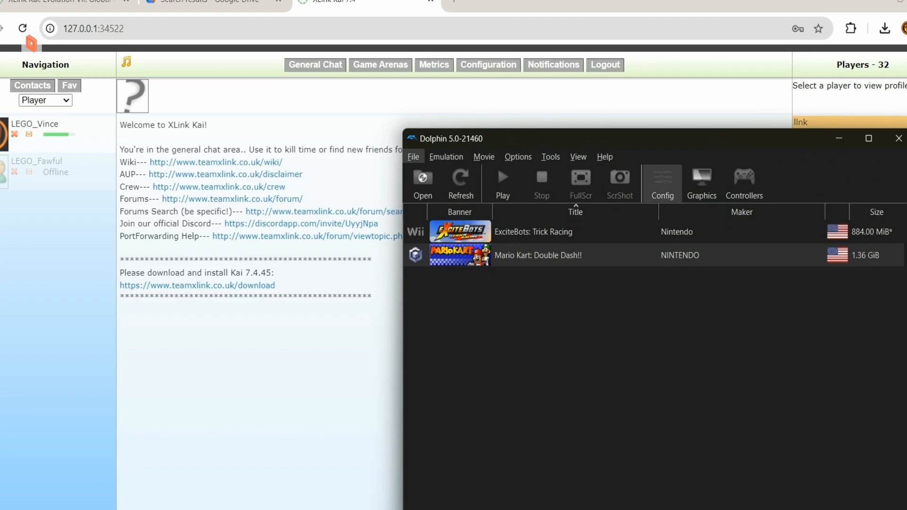
Step: In Dolphin's GameCube settings, set the SP1 device to Broadband Adapter (XLink Kai)
left_click(662, 183)
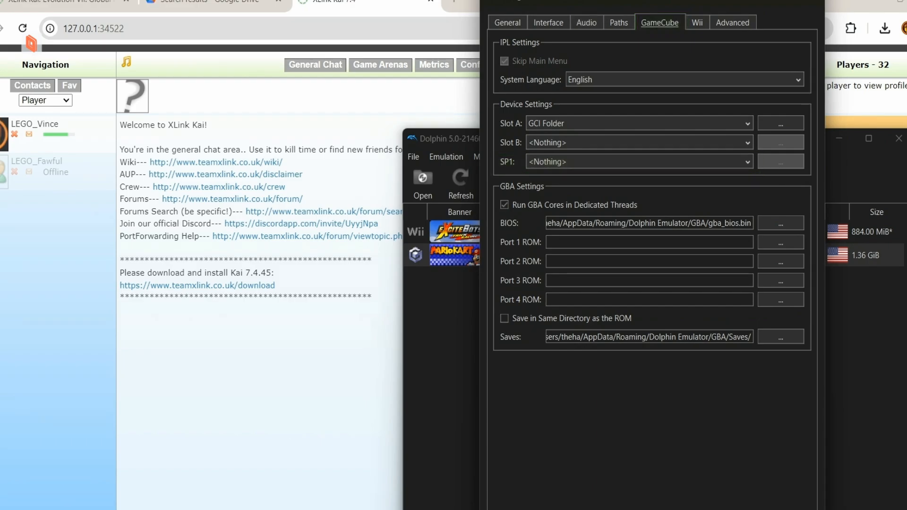
left_click(636, 162)
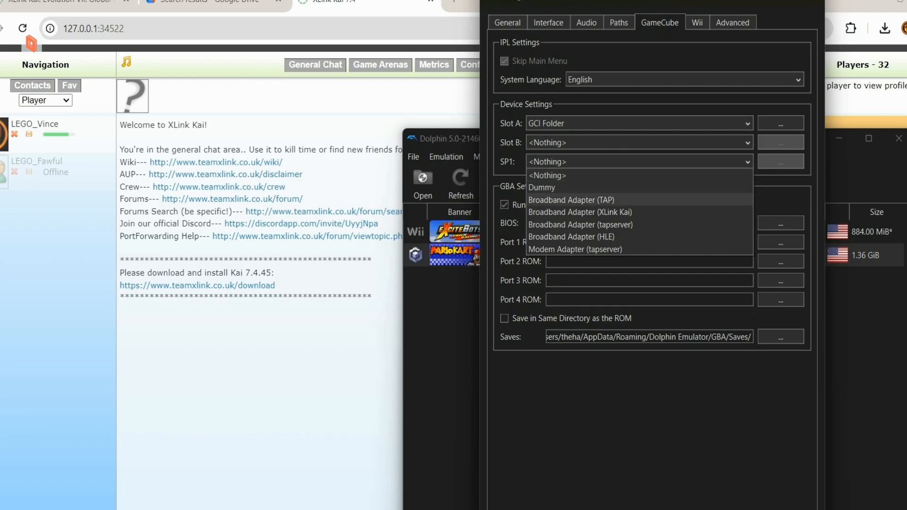
left_click(571, 200)
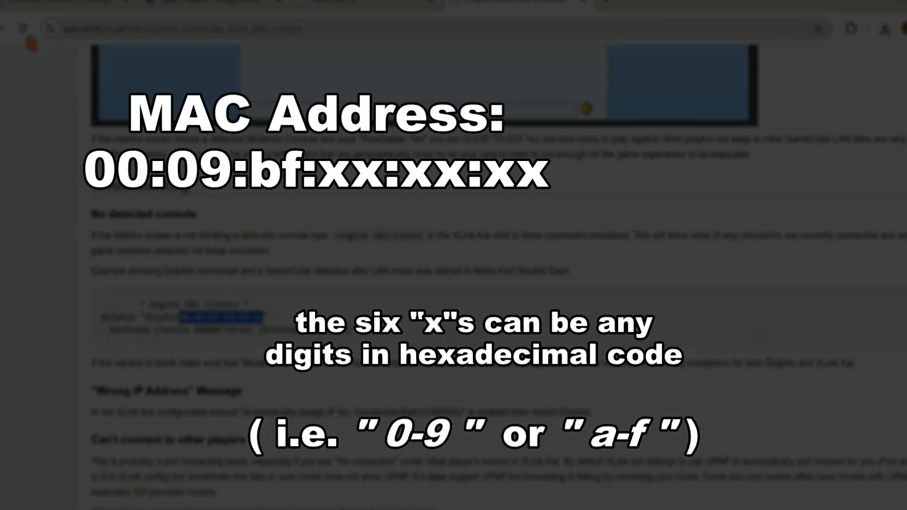
right_click(232, 324)
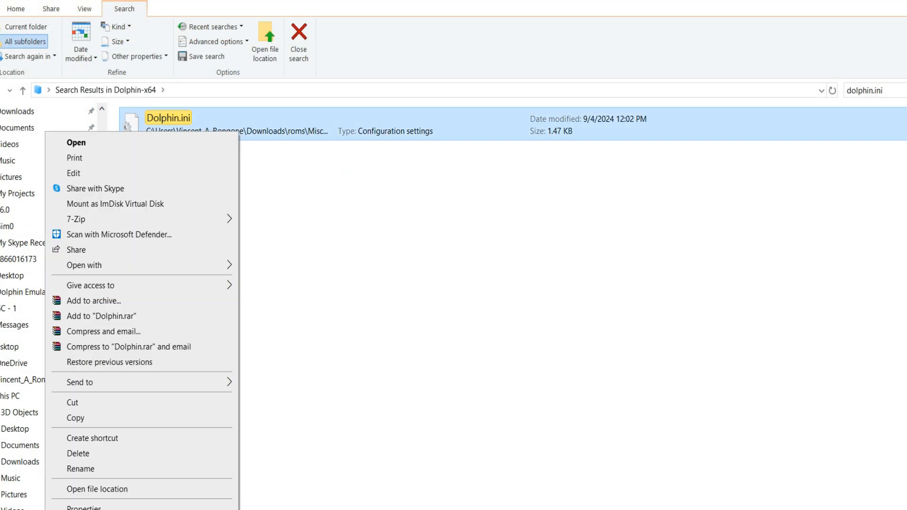
Step: Go to Dolphin.ini's Config folder and open the Dolphin.ini configuration file
left_click(97, 488)
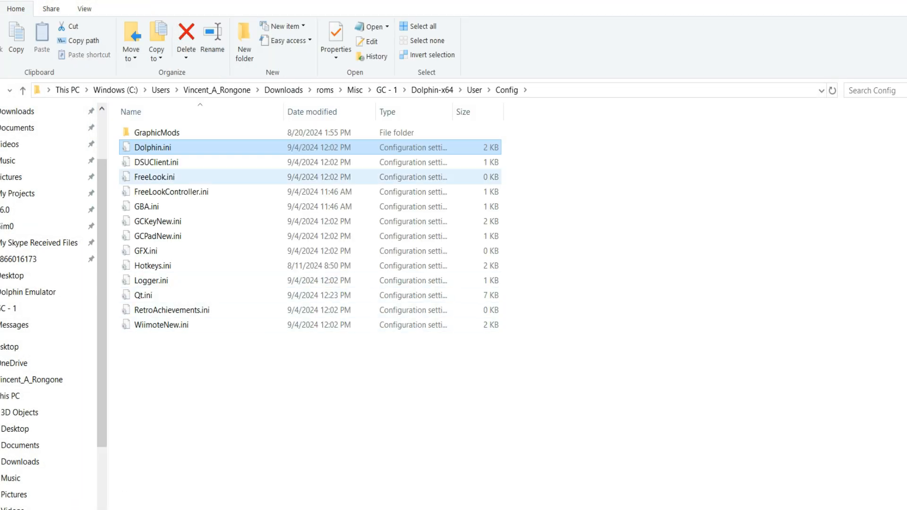
double_click(153, 148)
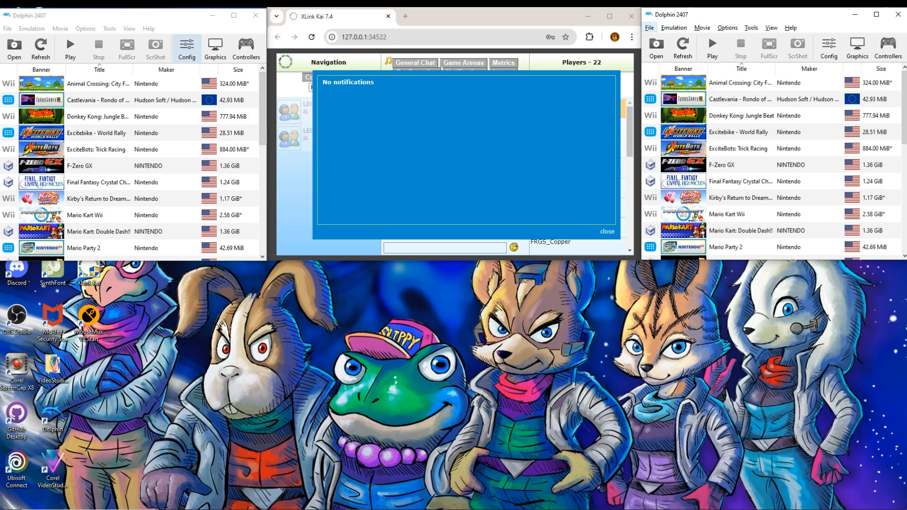
Step: Set SP1 to Broadband Adapter (XLink Kai) in both Dolphin instances' GameCube settings
left_click(186, 48)
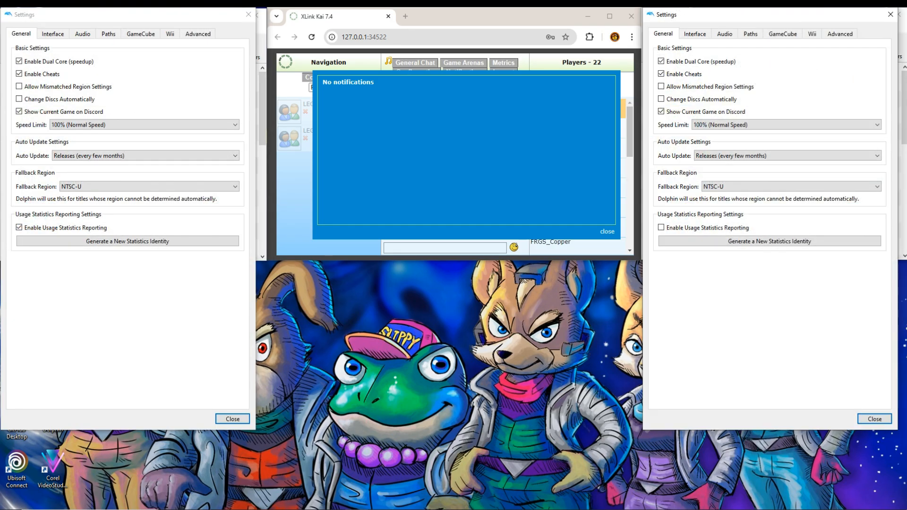
left_click(782, 34)
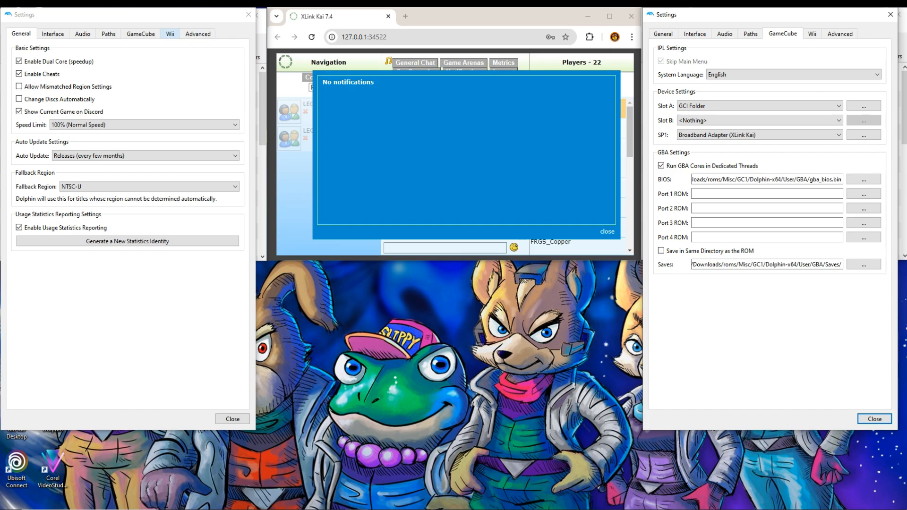
left_click(117, 135)
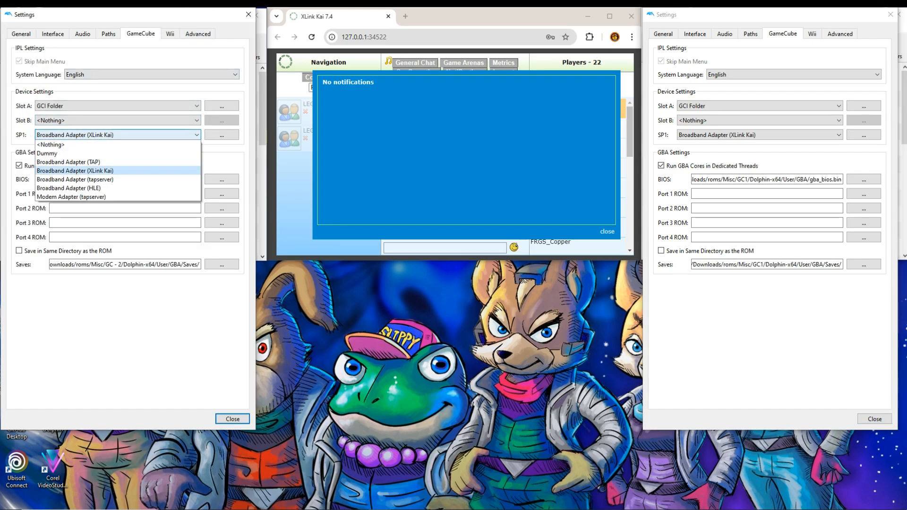
left_click(68, 162)
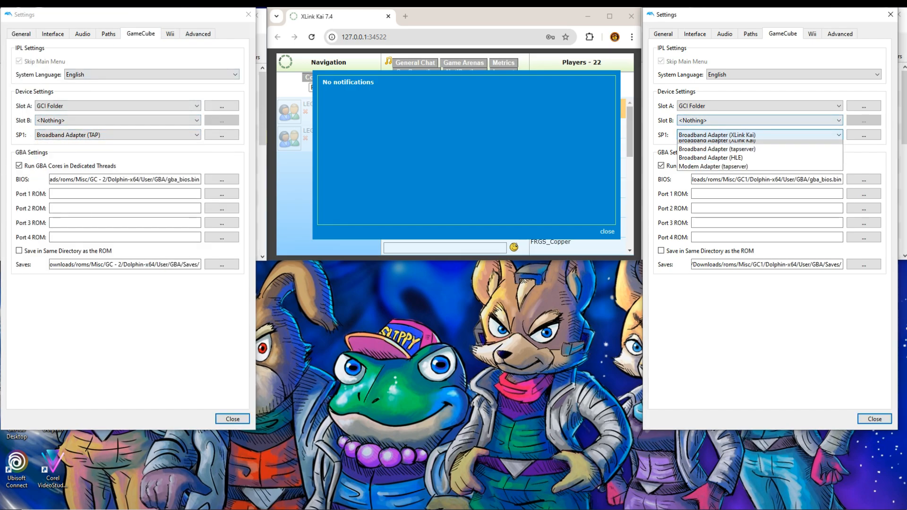
left_click(717, 135)
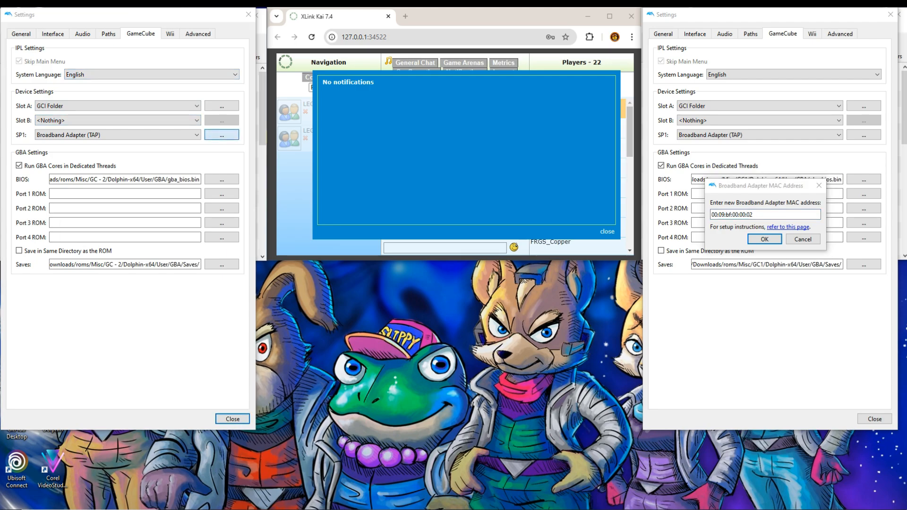
Step: Confirm the broadband adapter MAC address and close both instances' settings
left_click(221, 134)
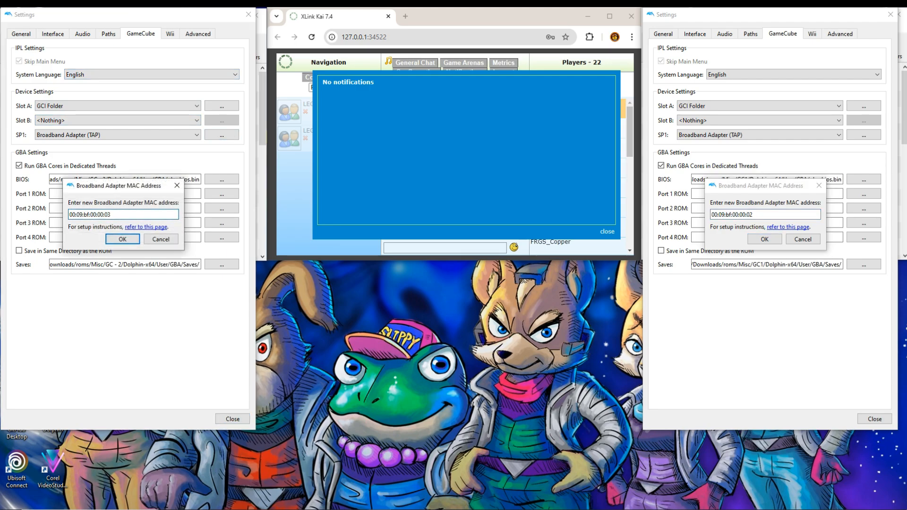
left_click(122, 239)
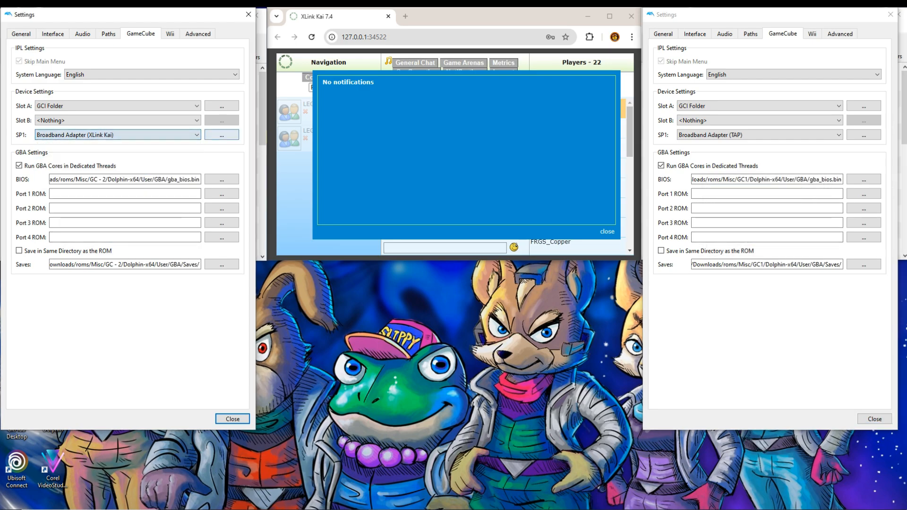
left_click(758, 136)
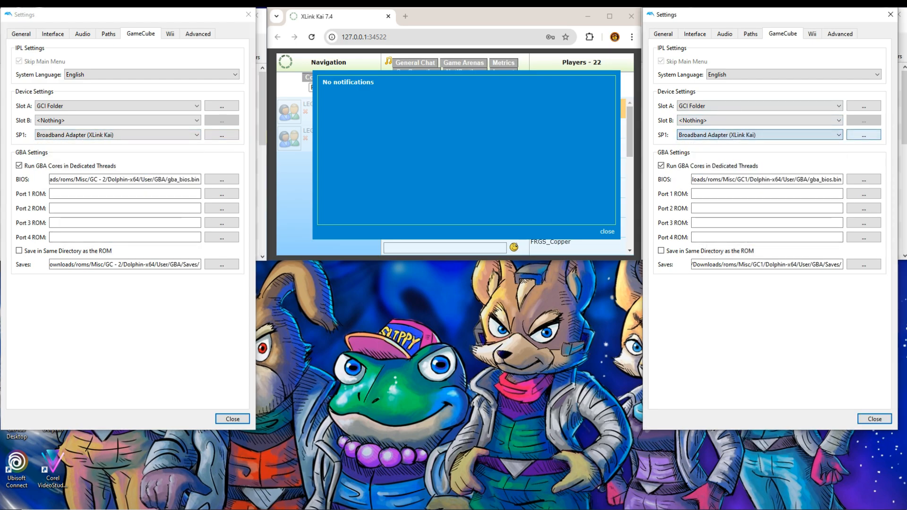
left_click(863, 134)
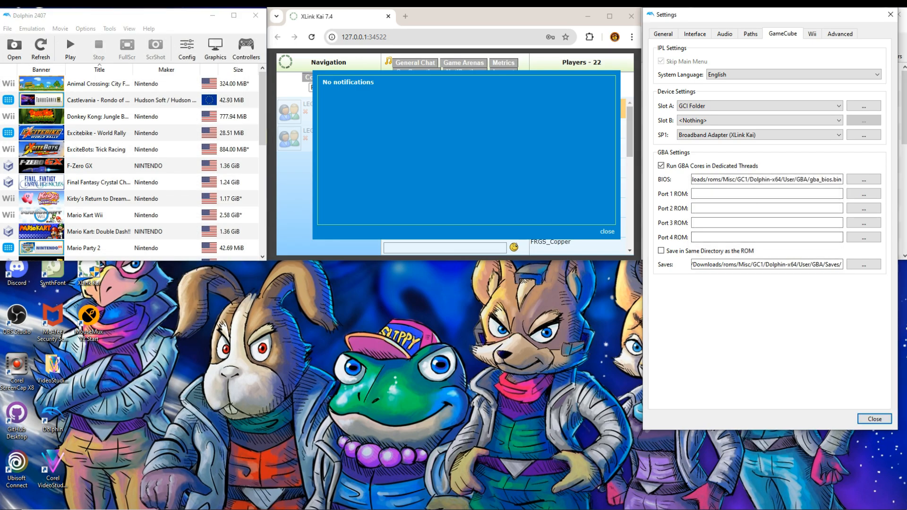
left_click(874, 418)
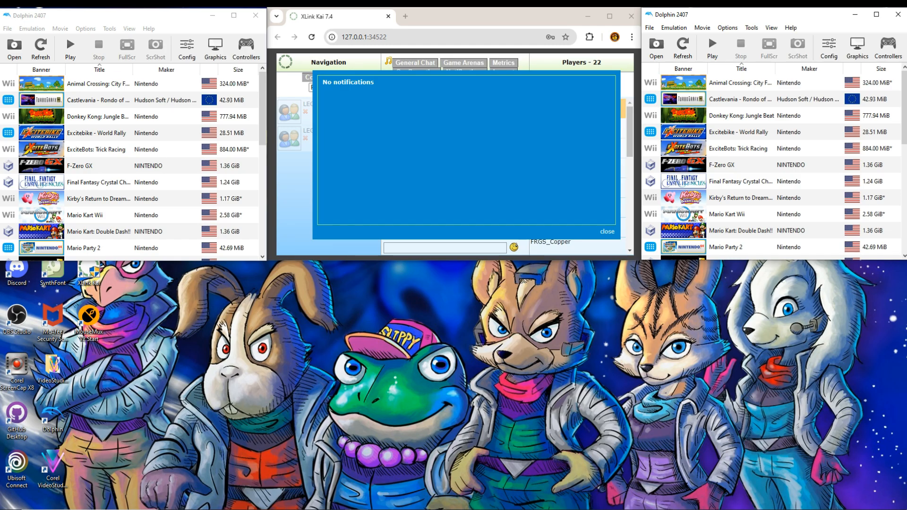
Step: Launch Mario Kart: Double Dash!! in both Dolphin instances from their game lists
left_click(713, 48)
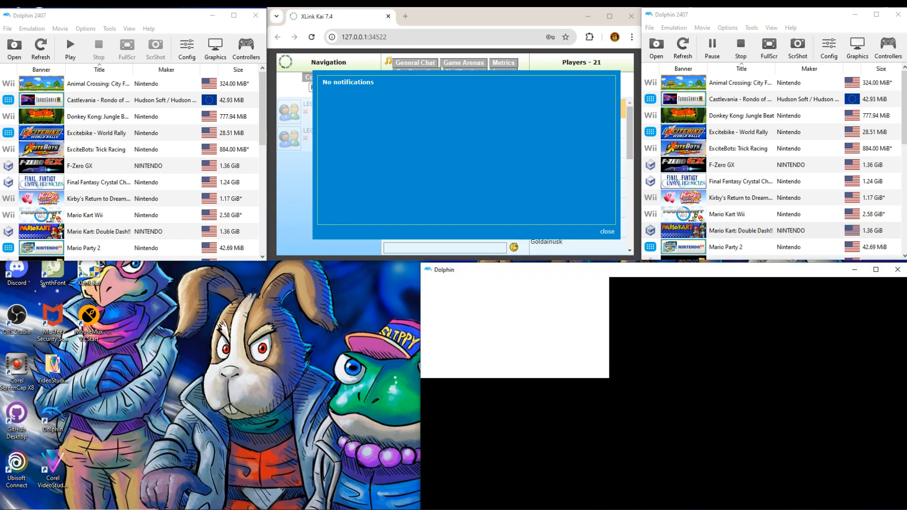
double_click(98, 232)
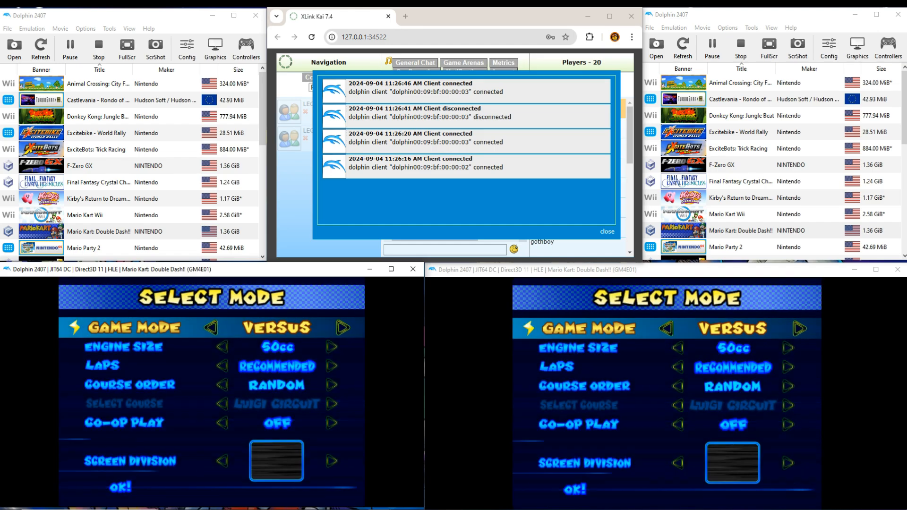
Step: End the local two-instance session, leaving one game list beside XLink Kai's general chat
key("down")
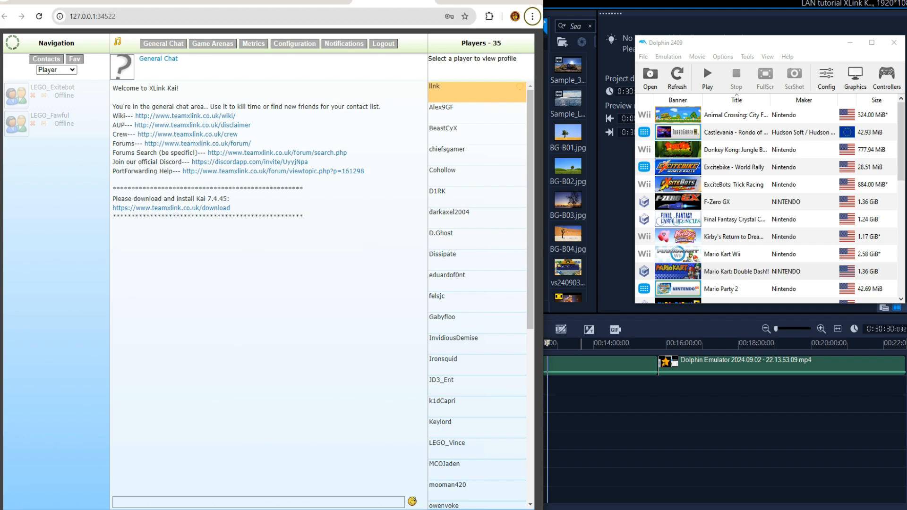
Step: Create a password-protected private arena inside Gamecube > Mario Kart - Double Dash > MKDD Lan Mod
left_click(212, 43)
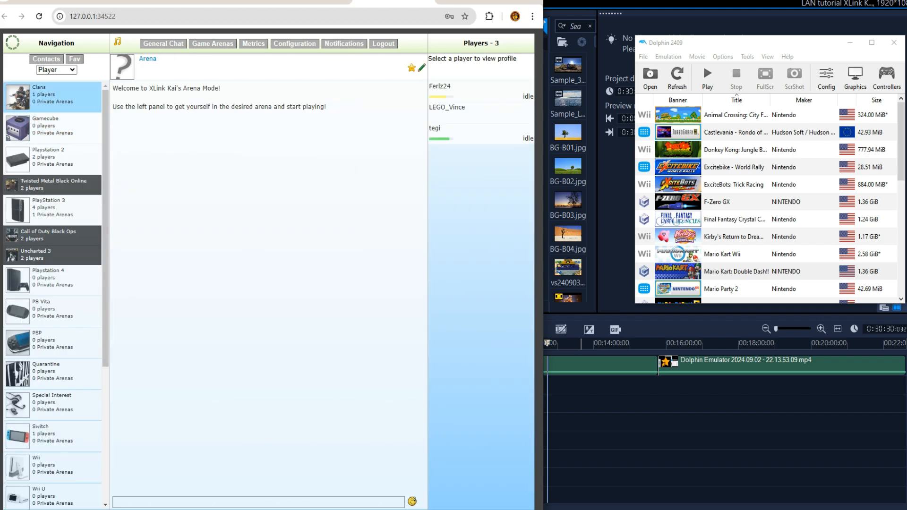
left_click(52, 128)
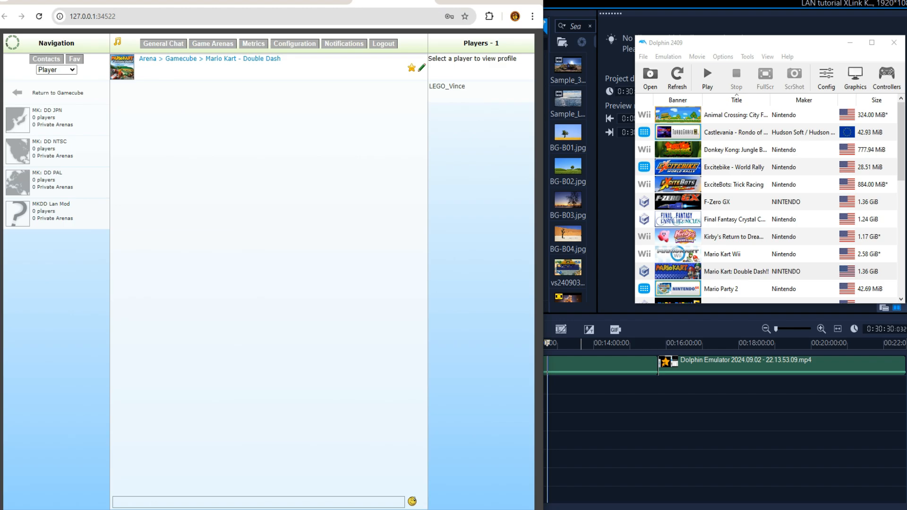
left_click(52, 214)
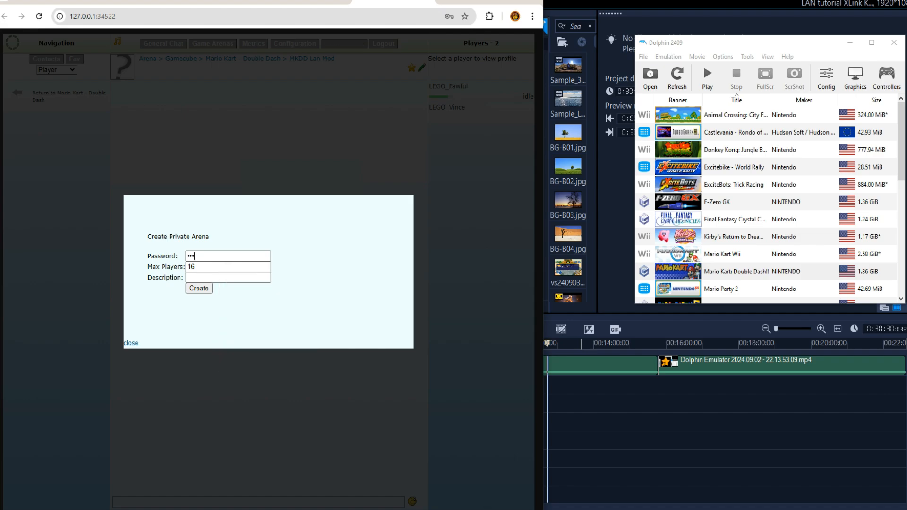
left_click(198, 288)
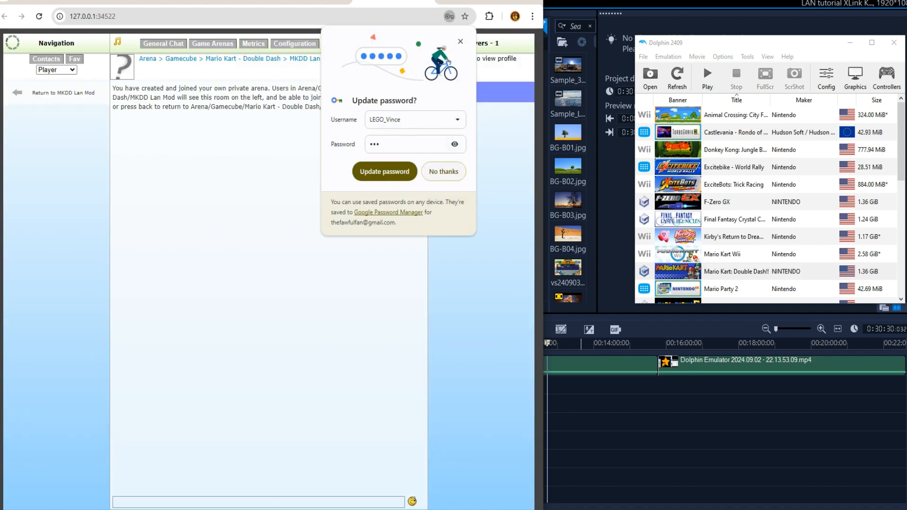
left_click(443, 171)
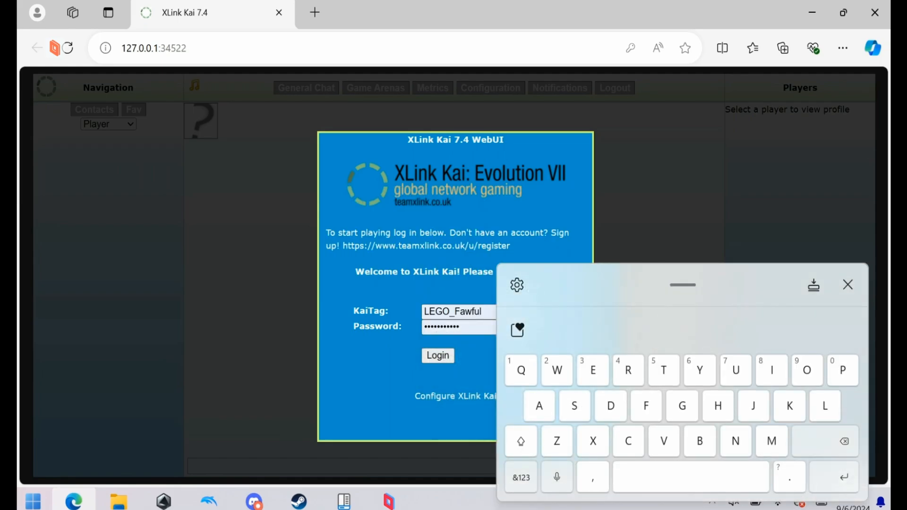
Step: Log in as LEGO_Fawful on the second PC and enter the MKDD Lan Mod arena
left_click(437, 355)
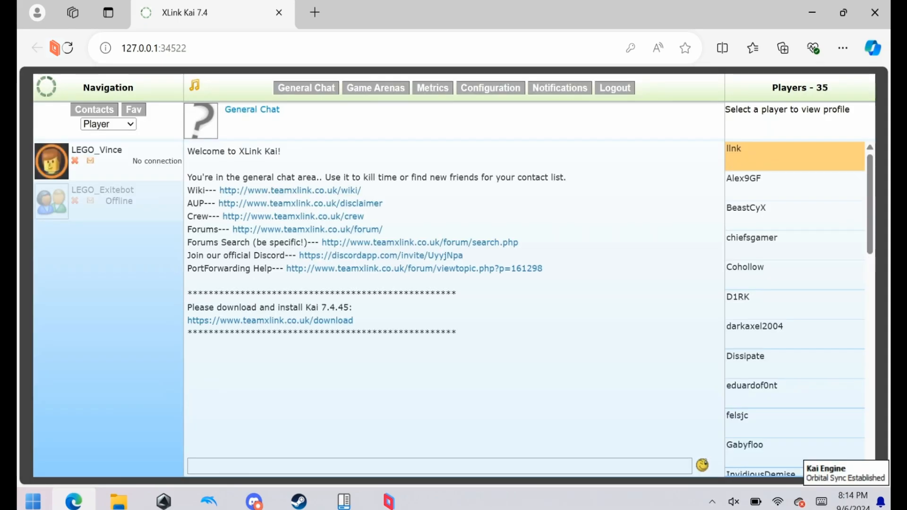
left_click(376, 87)
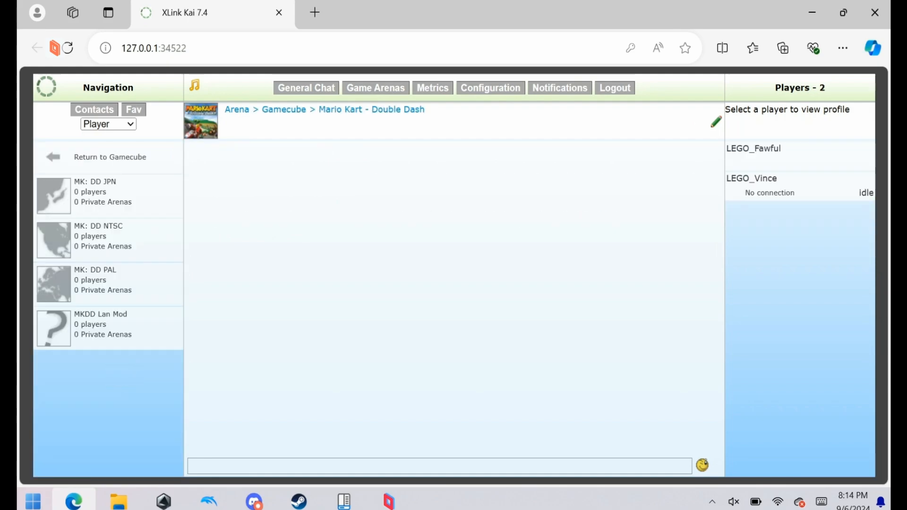
left_click(100, 314)
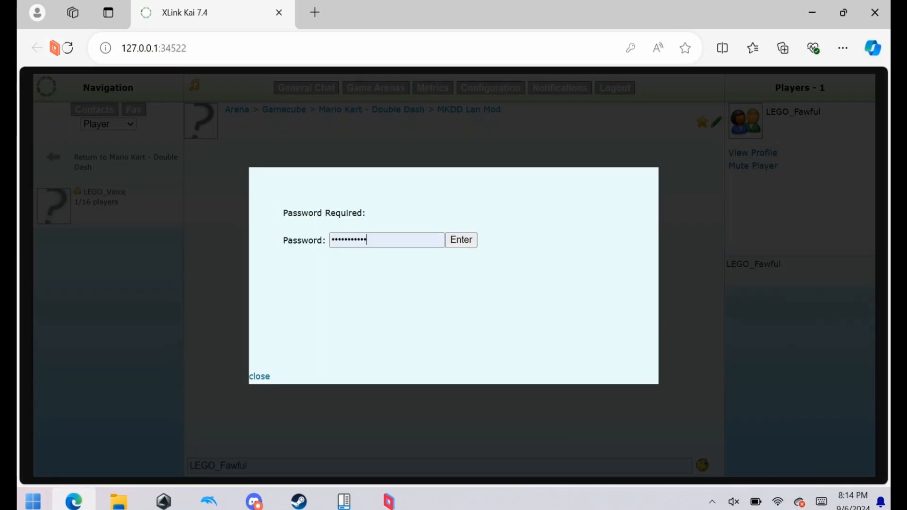
left_click(387, 239)
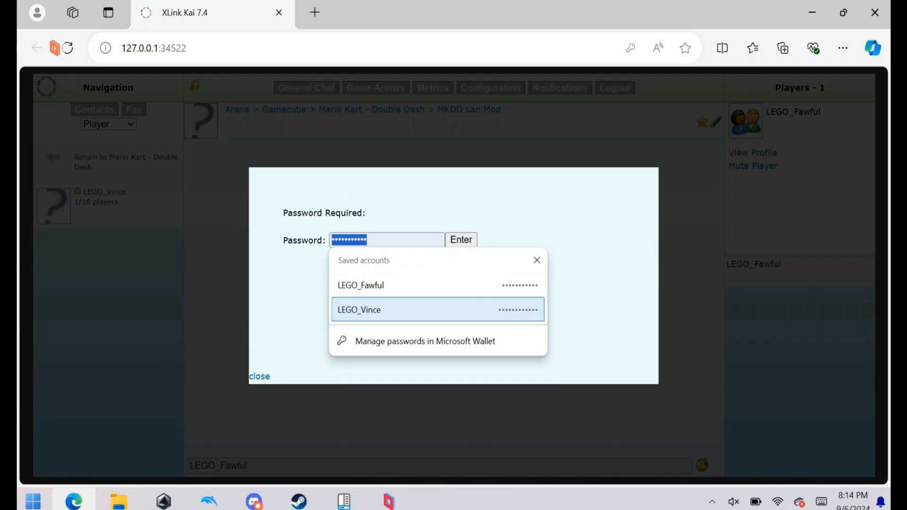
left_click(460, 240)
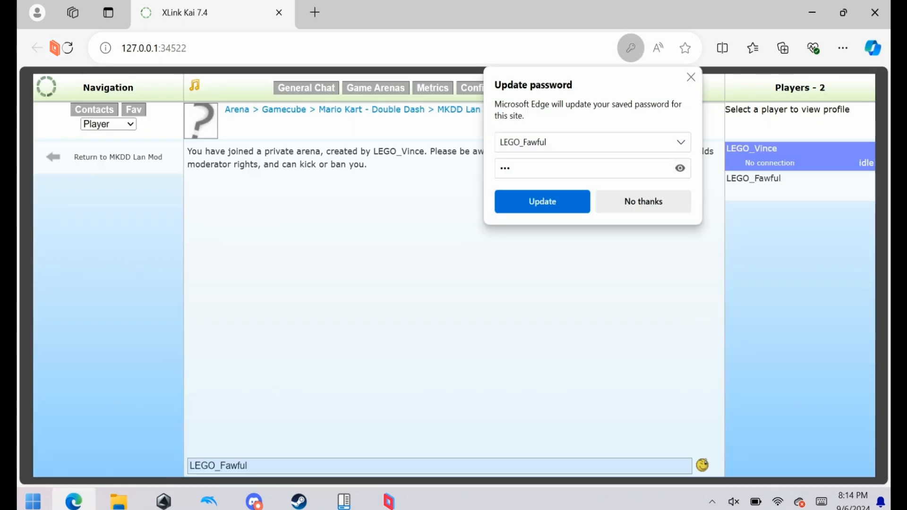
left_click(643, 201)
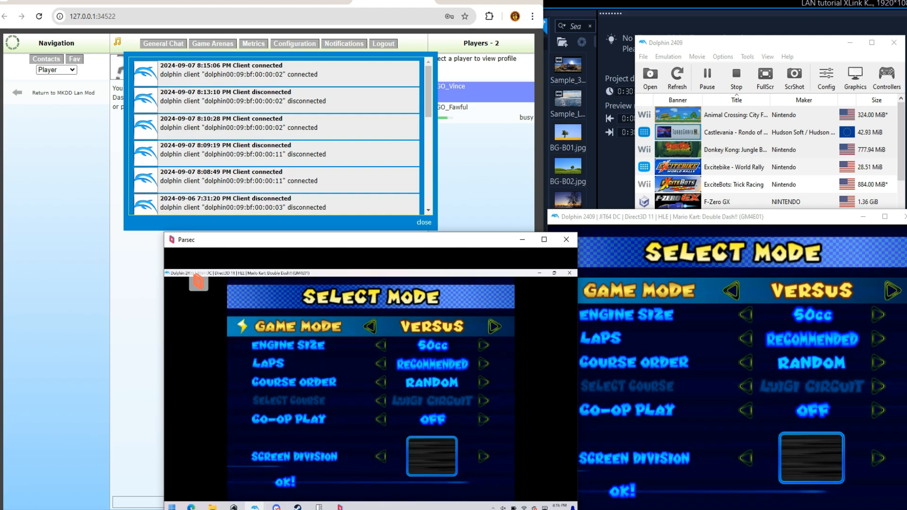
Step: Enter LAN mode in Mario Kart until it reports 2 GameCube systems connected
key("down")
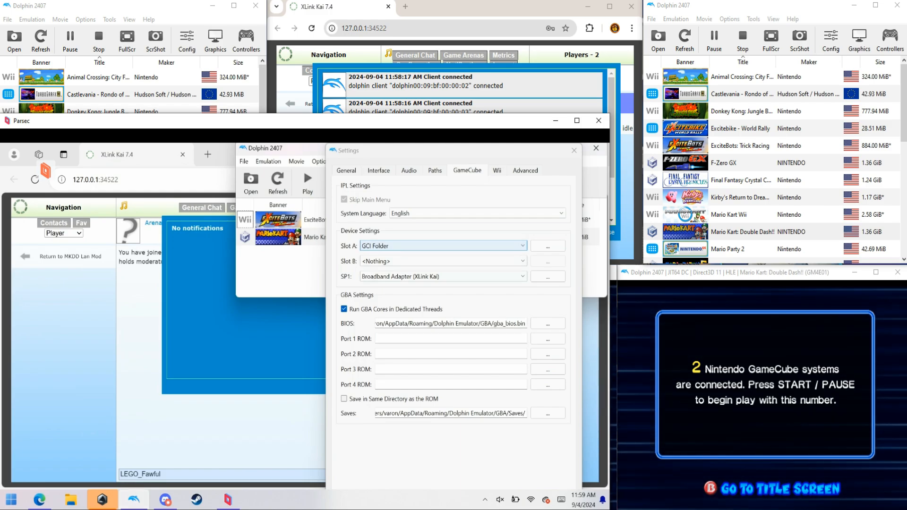
Step: Select the XLink Kai adapter's destination address in SP1 settings to replace it with the host IP
left_click(546, 276)
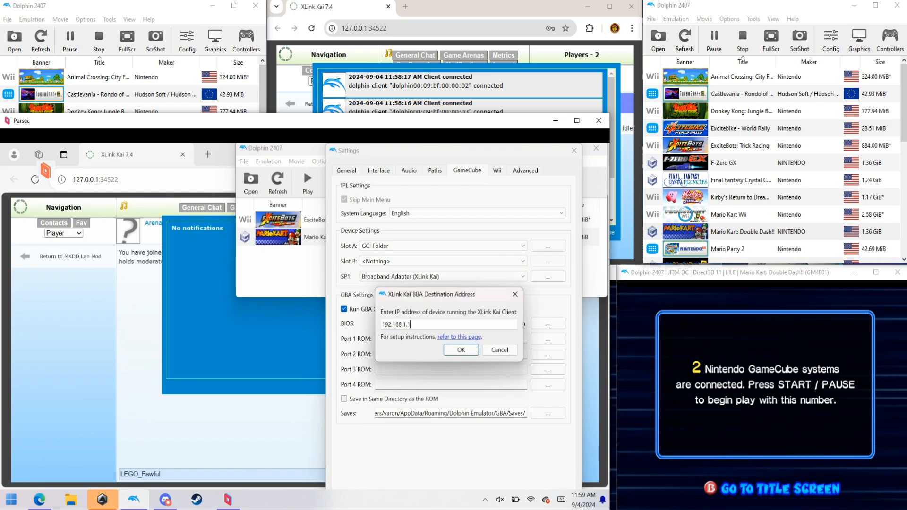
triple_click(396, 324)
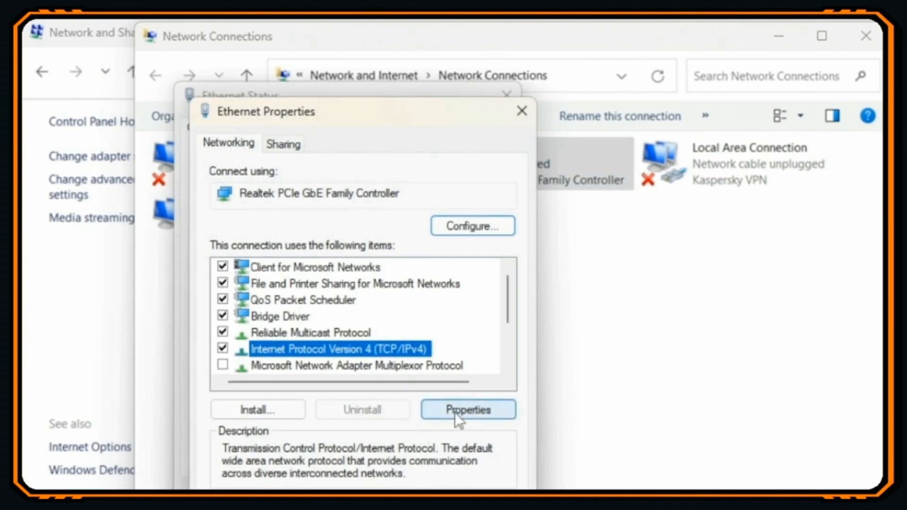
Step: Check the Ethernet connection's IPv4 properties and locate the host computer in the Network folder
left_click(468, 410)
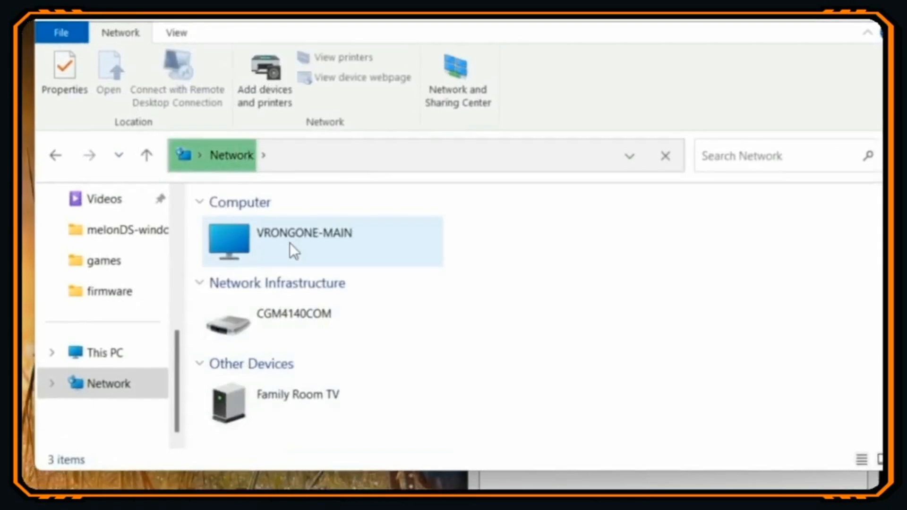
double_click(303, 233)
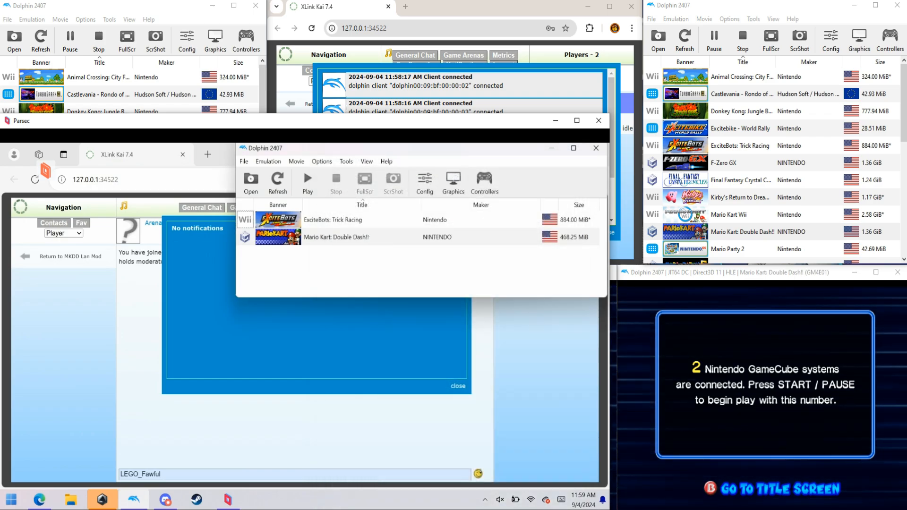
Step: Launch Mario Kart: Double Dash!! in the remote computer's Dolphin instance
left_click(307, 183)
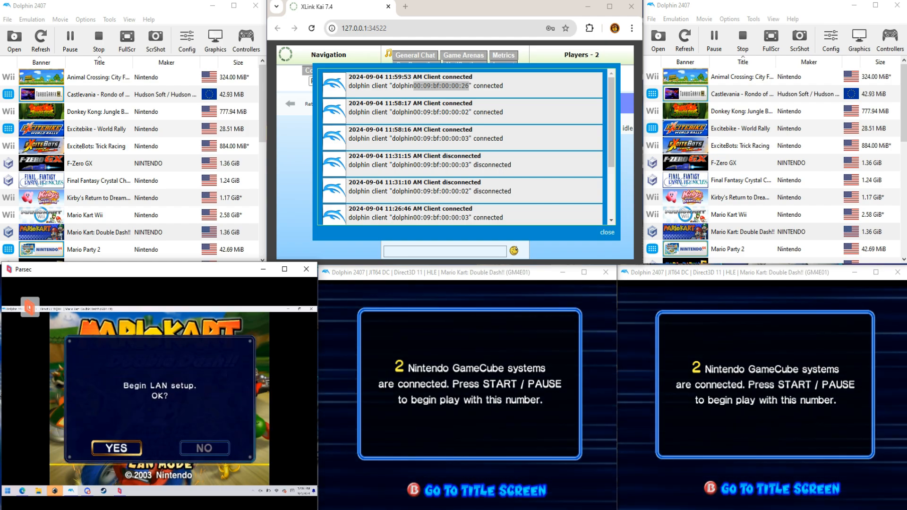
Step: Answer YES to 'Begin LAN setup. OK?' on the remote game via Parsec
left_click(115, 448)
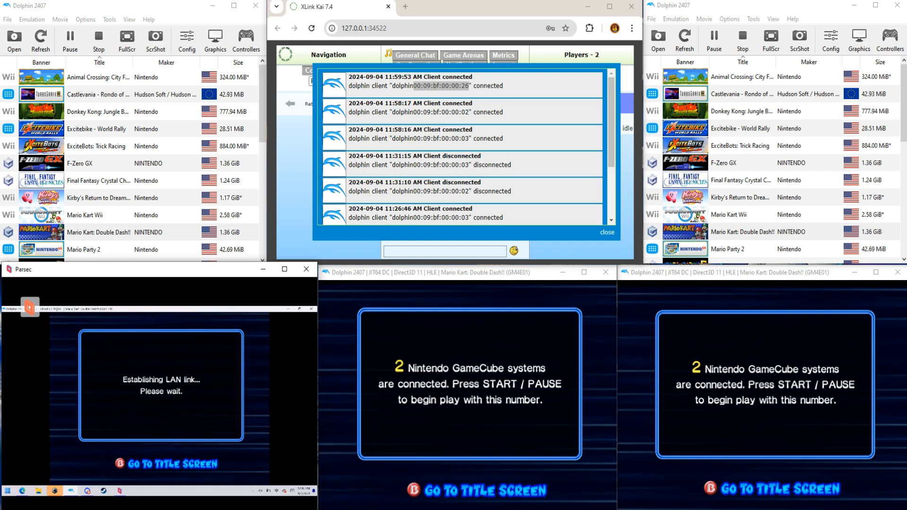